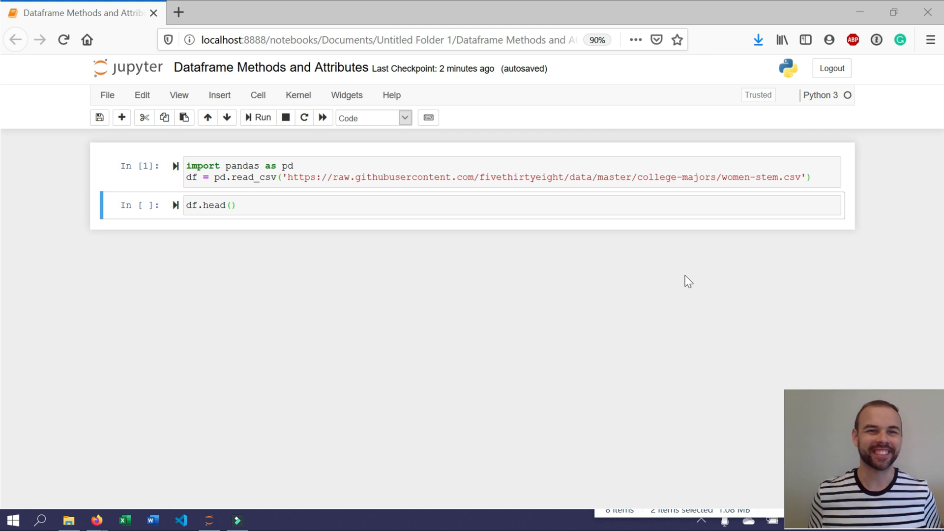
mouse_move(672, 252)
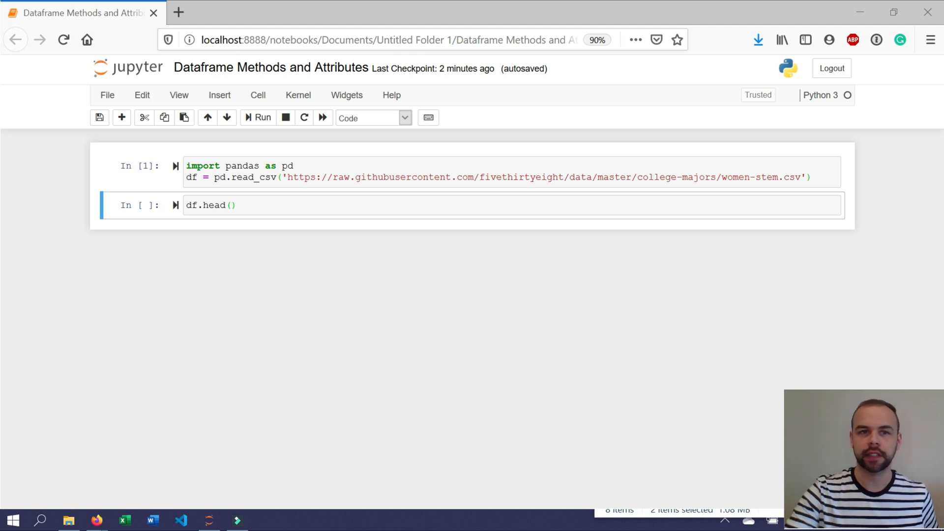
Review the CSV path in the read_csv cell and show the DataFrame's first five rows with df.head().
left_click(422, 172)
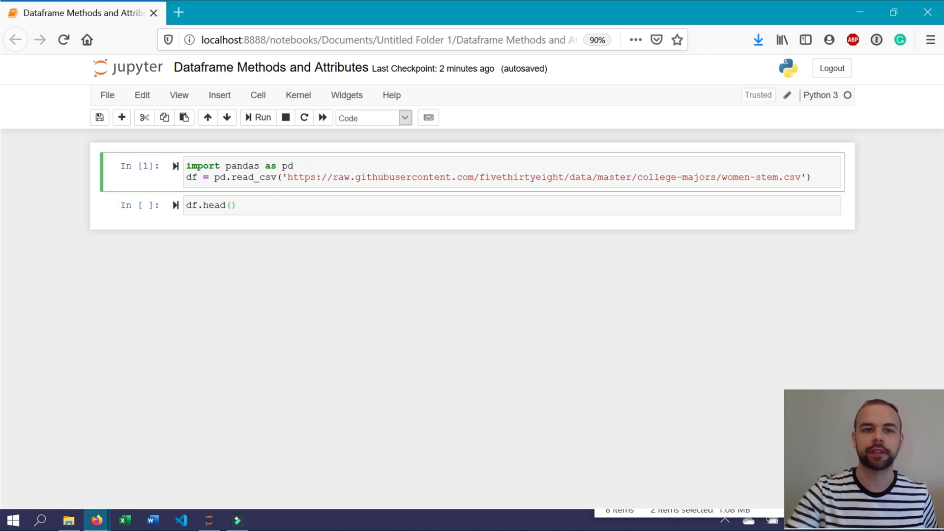
double_click(194, 177)
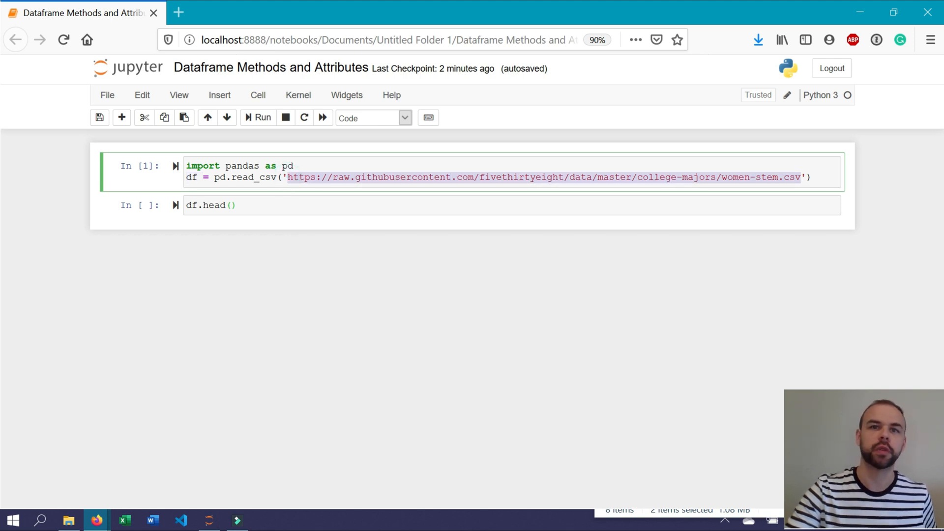
left_click(495, 204)
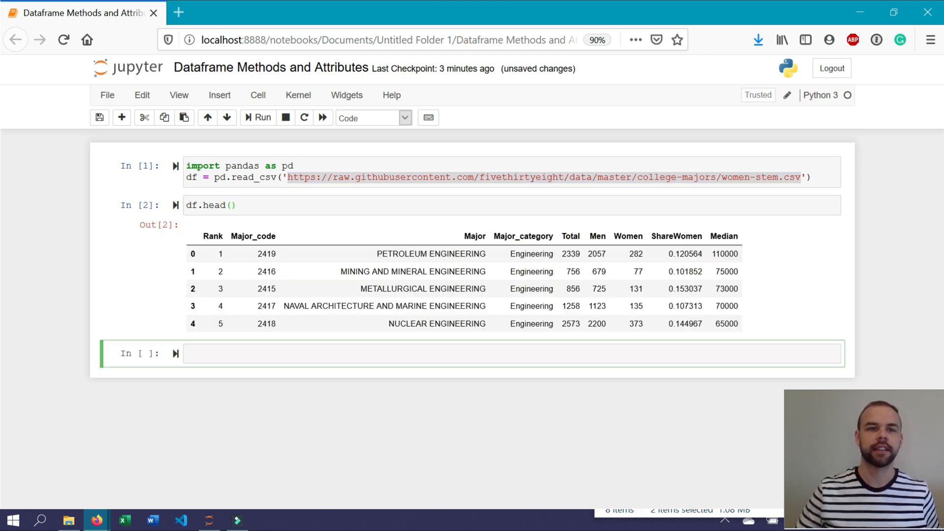
left_click(422, 289)
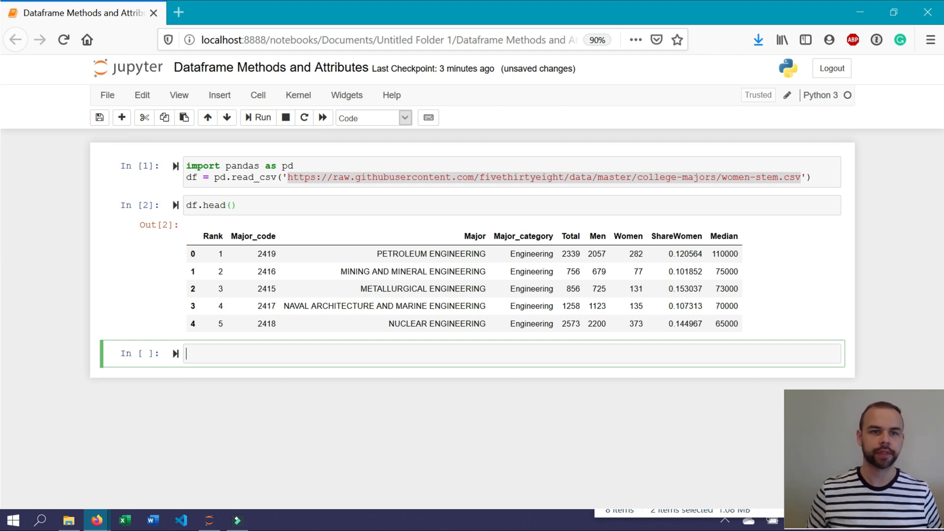
Run df.info() to list 76 entries, nine columns with non-null counts, dtypes and memory usage.
type("df.info")
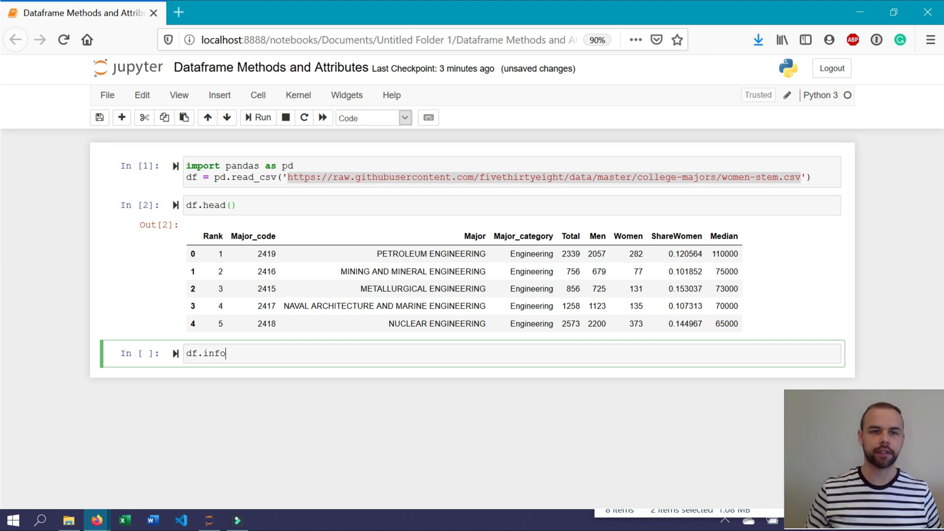
type("()")
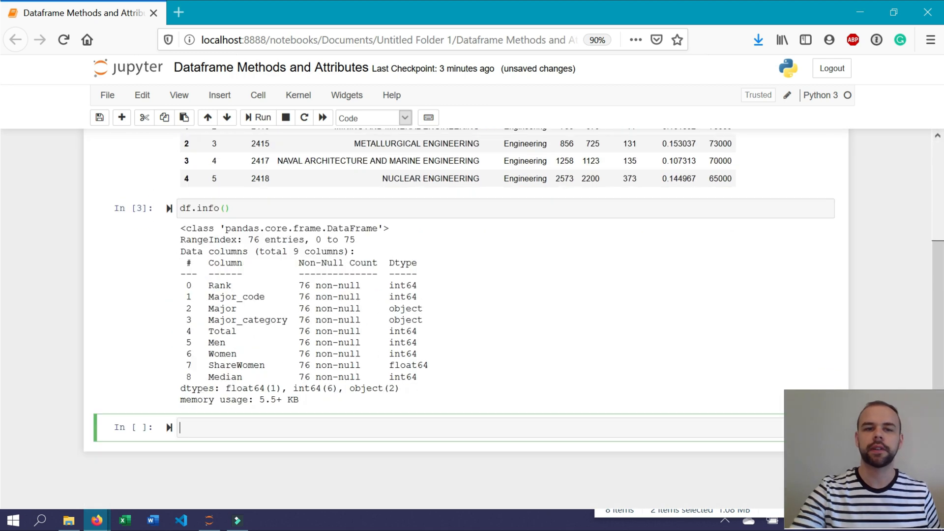
scroll("down", 3)
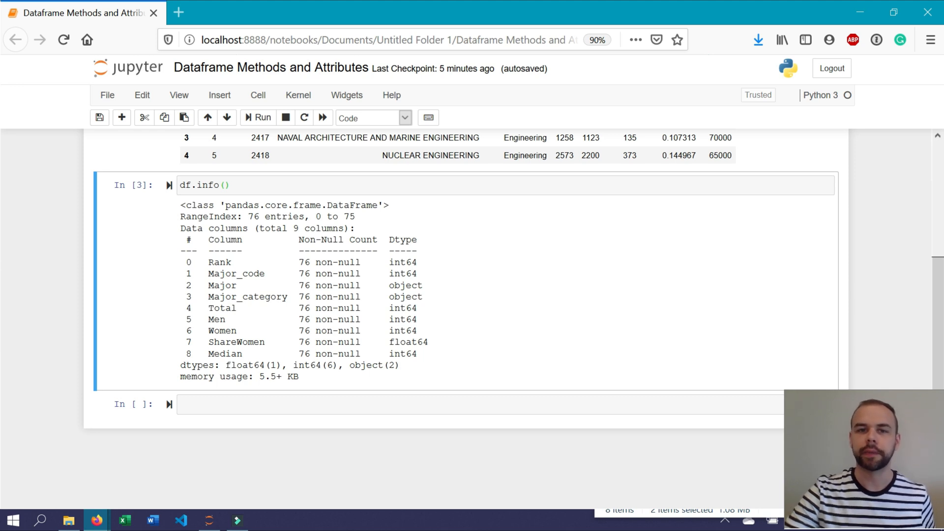
double_click(403, 262)
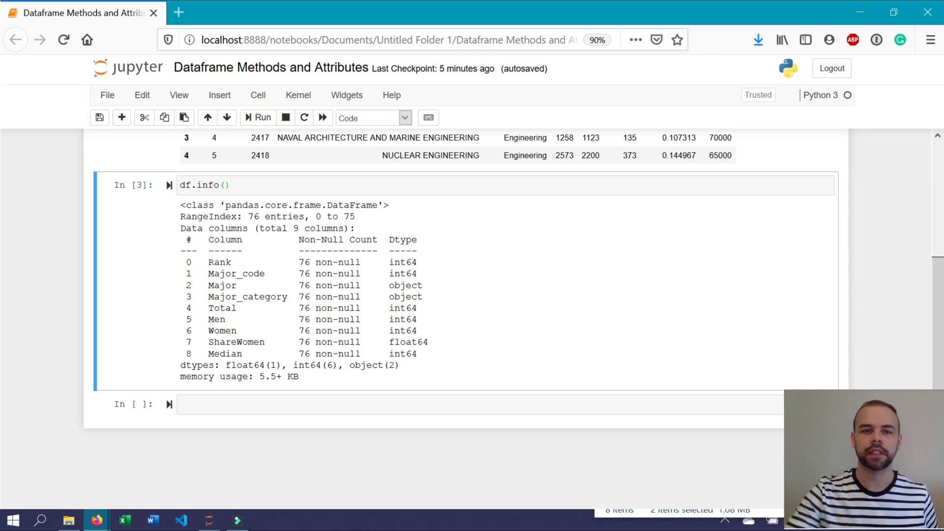
double_click(234, 365)
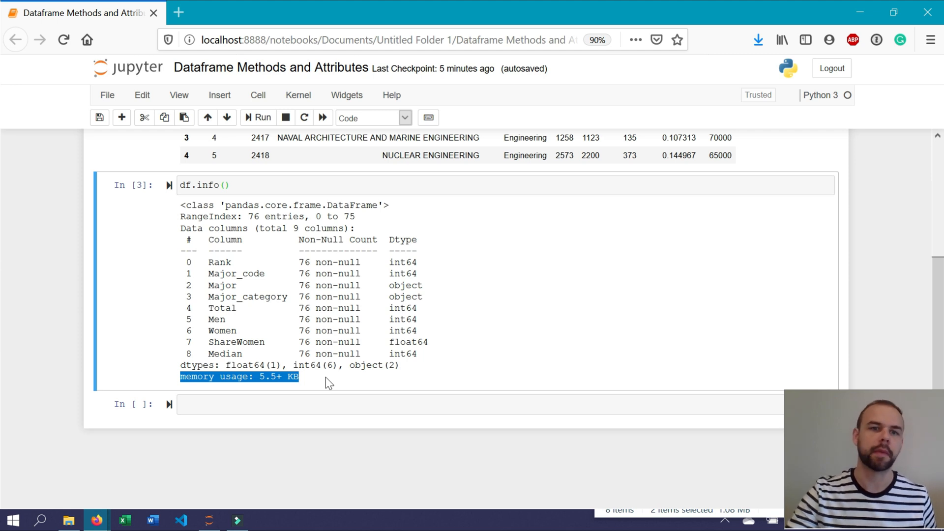
left_click(422, 405)
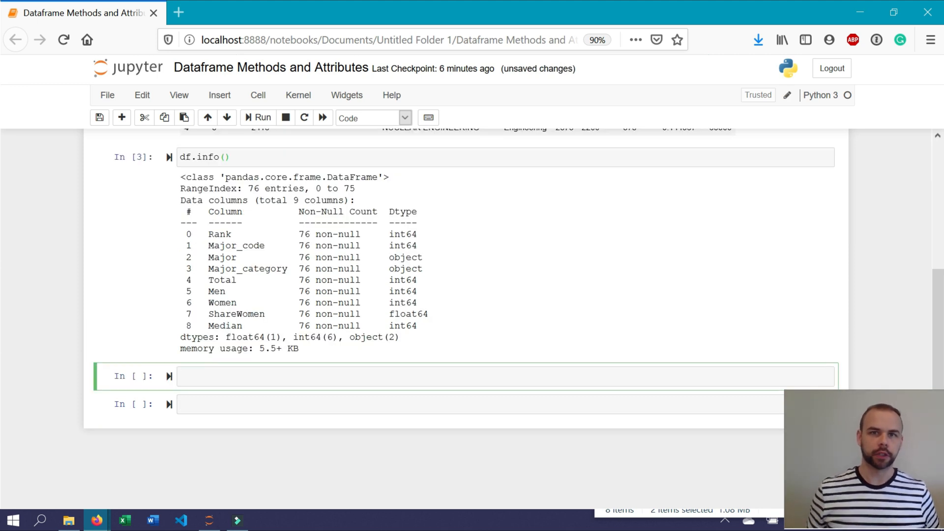
Run df.describe() for count, mean, std, min, quartiles and max of the numeric columns.
type("df.describe(")
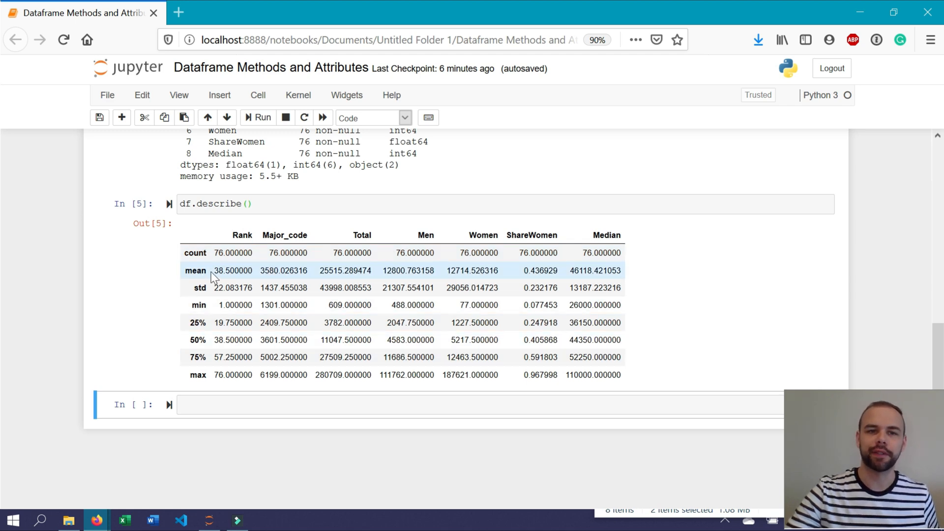
mouse_move(199, 305)
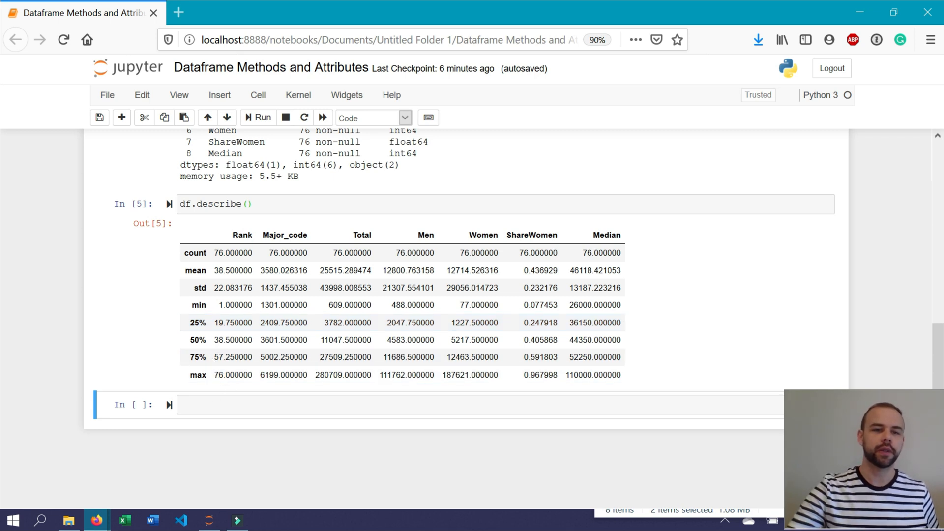
Run df['Major_code'].describe() to get summary statistics for the Major_code column alone.
type("df[]")
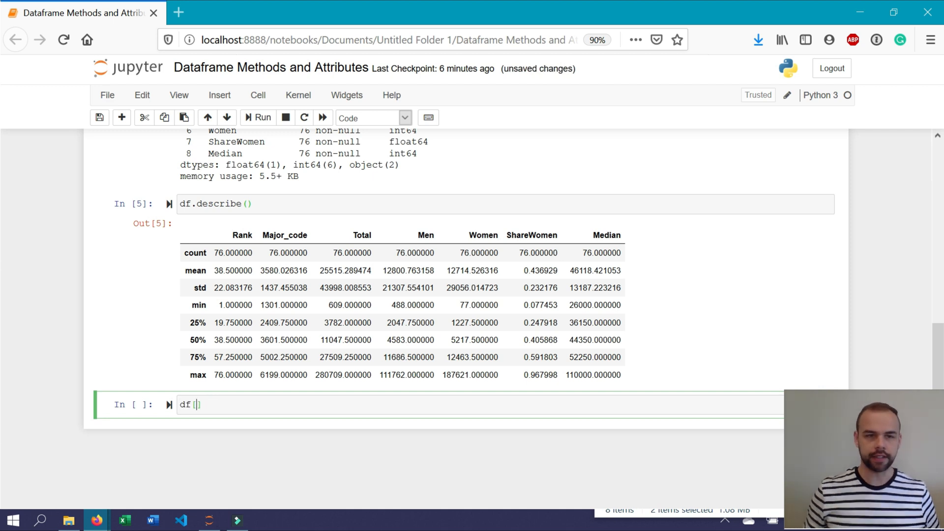
type("''")
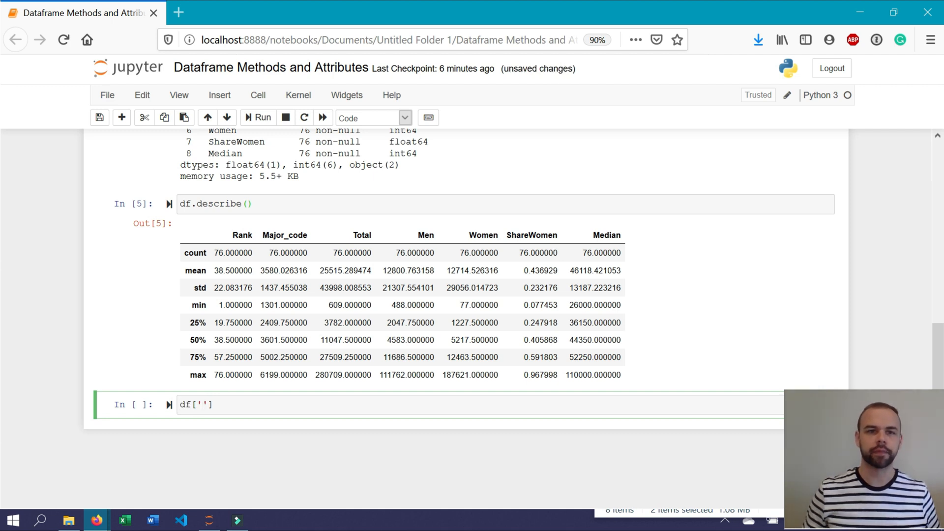
left_click(200, 404)
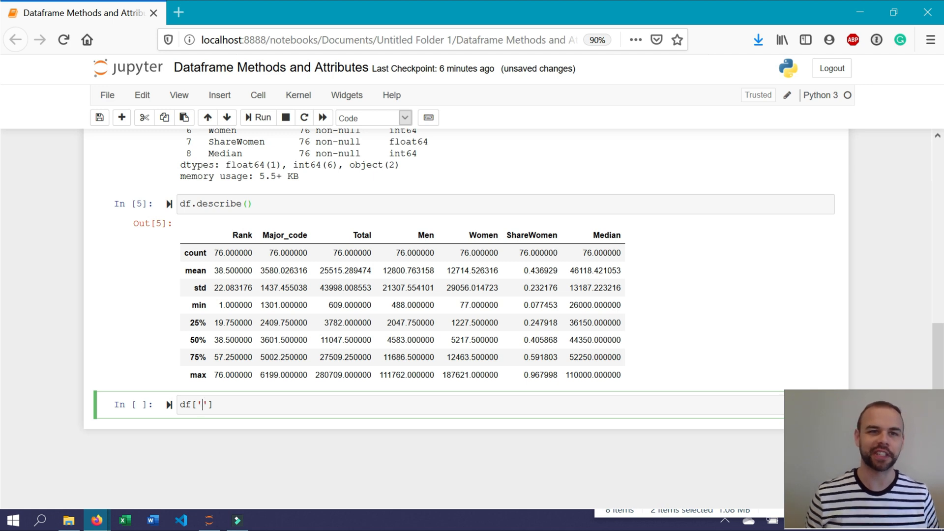
type("Major_co")
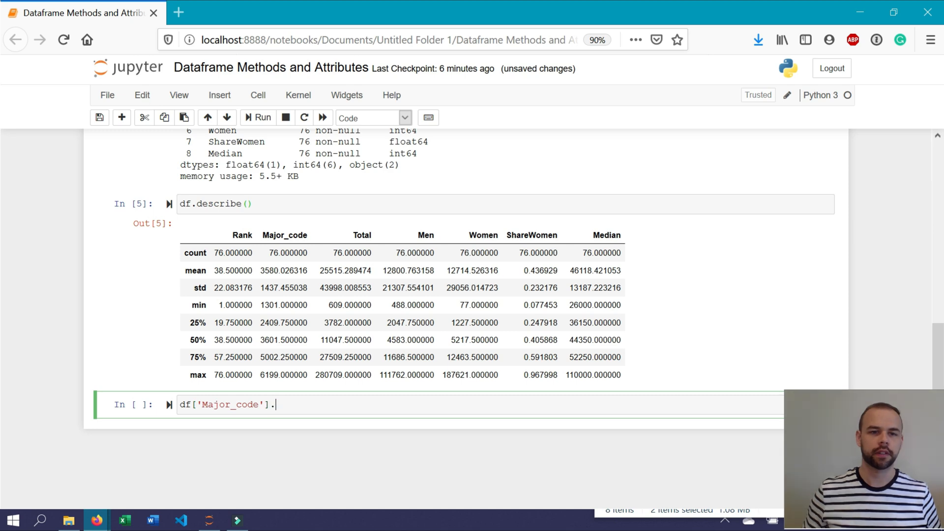
type("describe()")
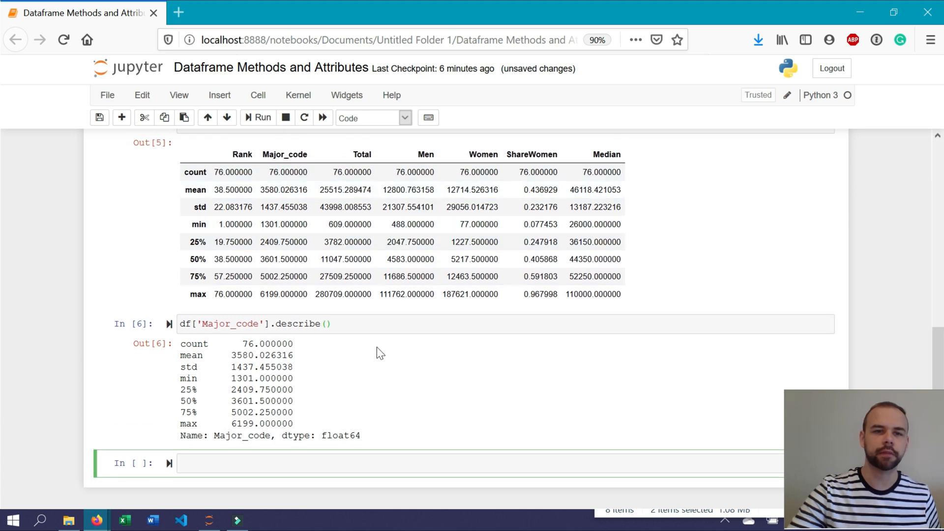
mouse_move(312, 420)
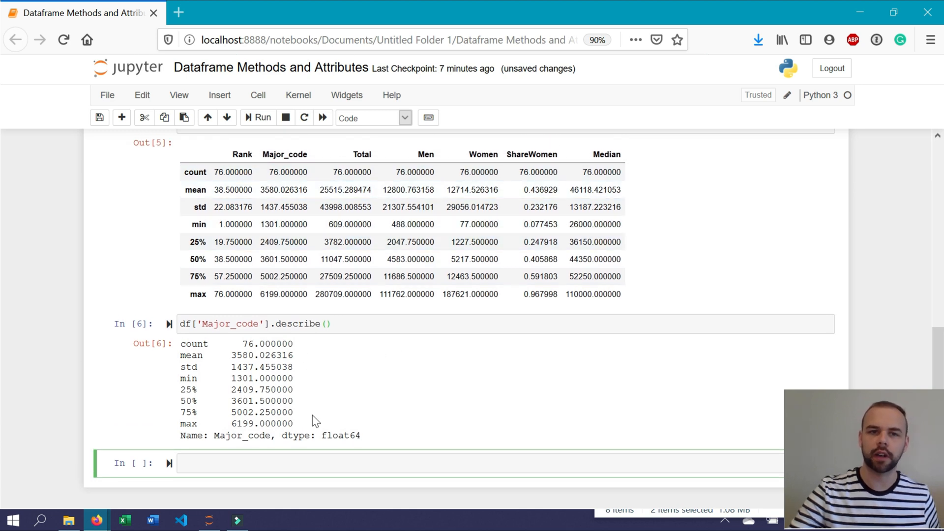
mouse_move(308, 386)
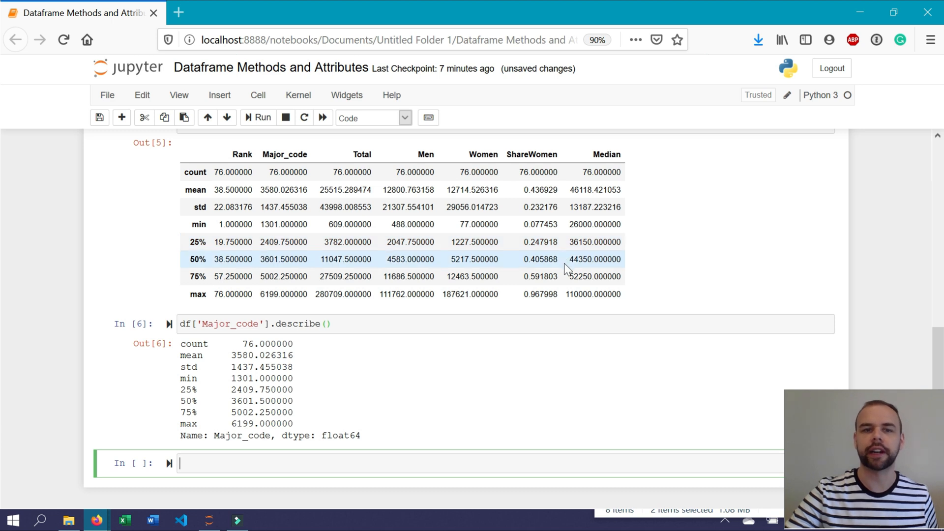
mouse_move(425, 415)
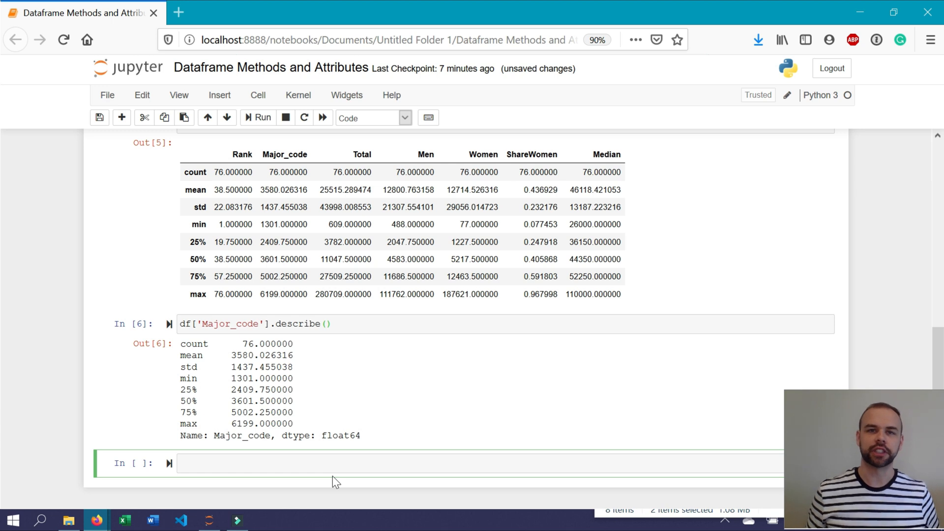
Run df['Major_category'].value_counts(normalize=True) to show each category's proportion, Engineering about 0.38.
type("df['M']")
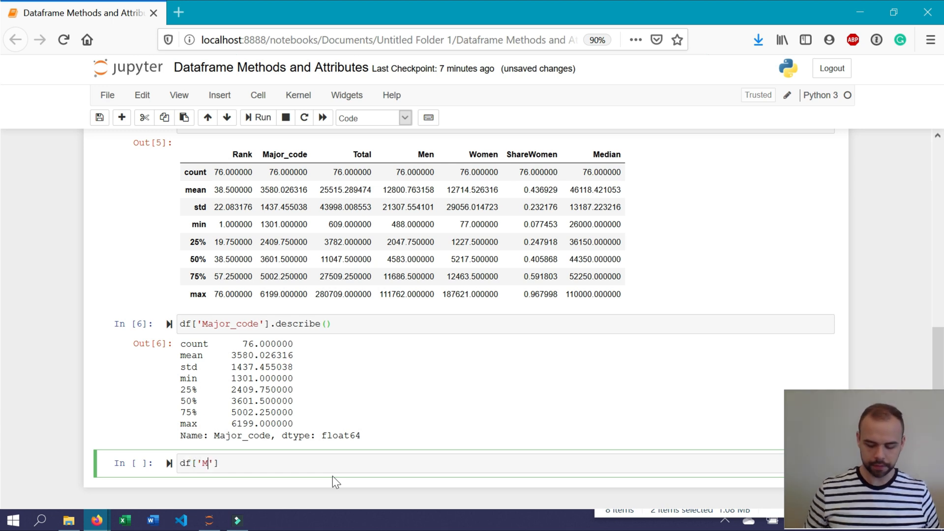
type("ajor_category")
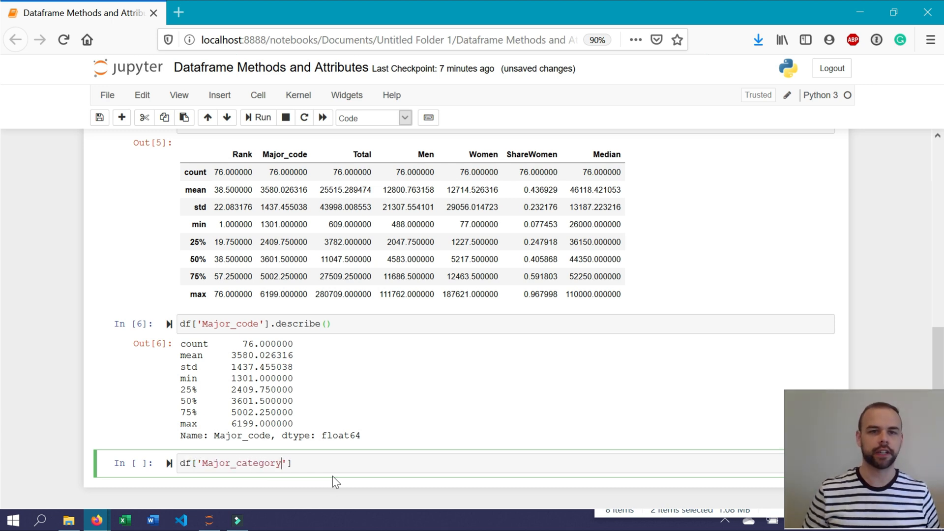
type(".value)")
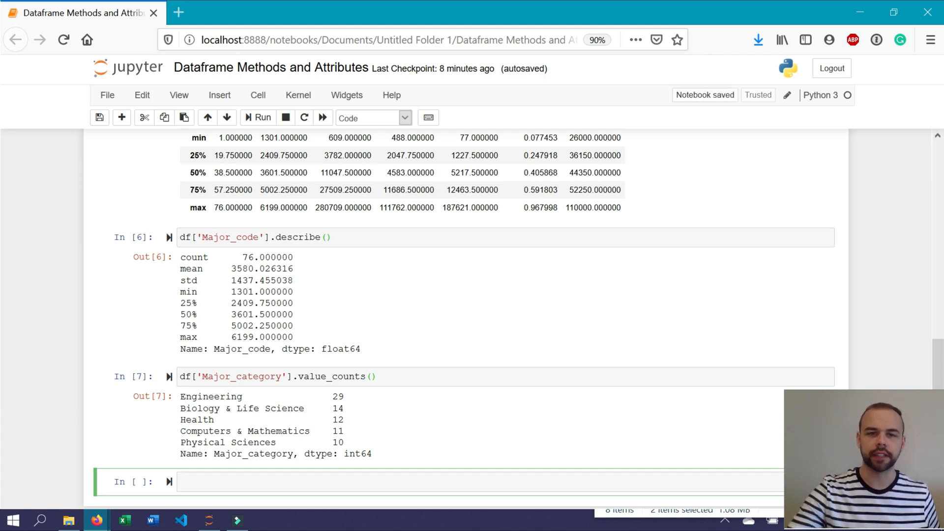
type("normalize=True")
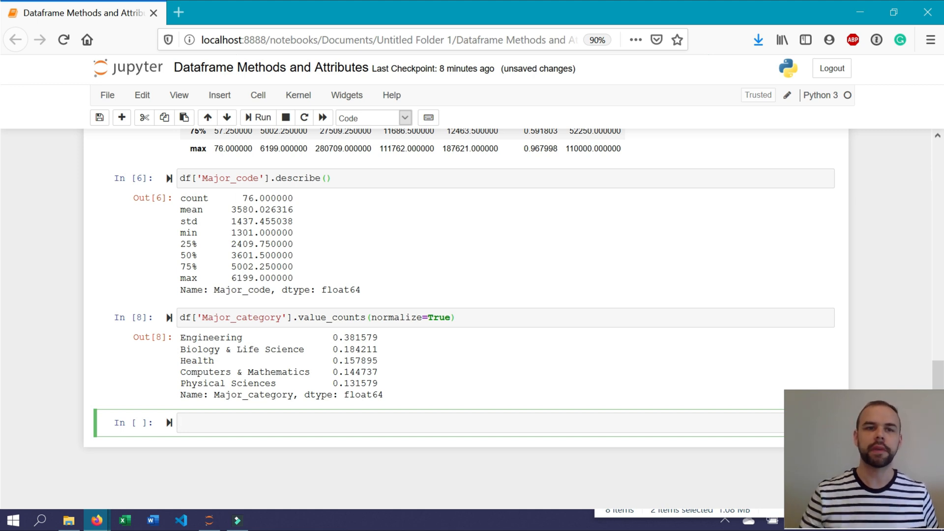
mouse_move(312, 199)
type("df.")
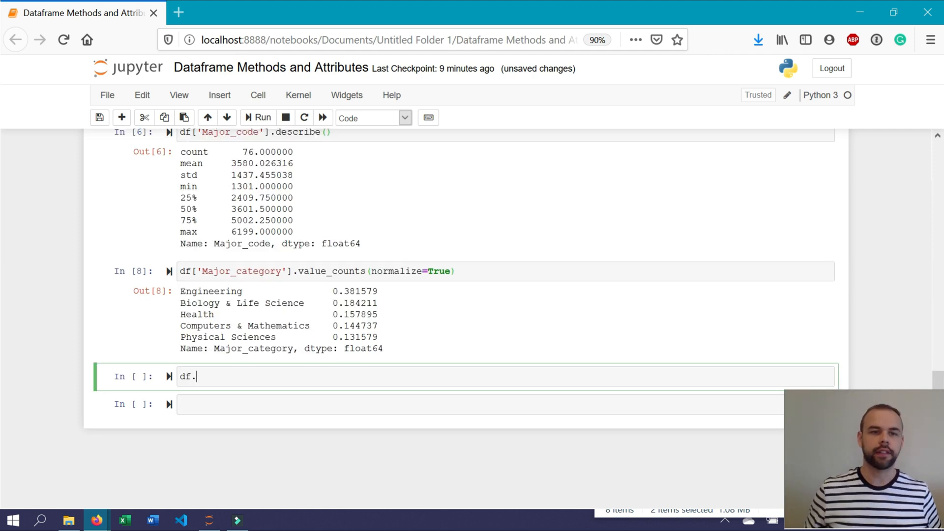
Compute df['ShareWomen'].mean(), giving about 0.437.
type("['Sa']")
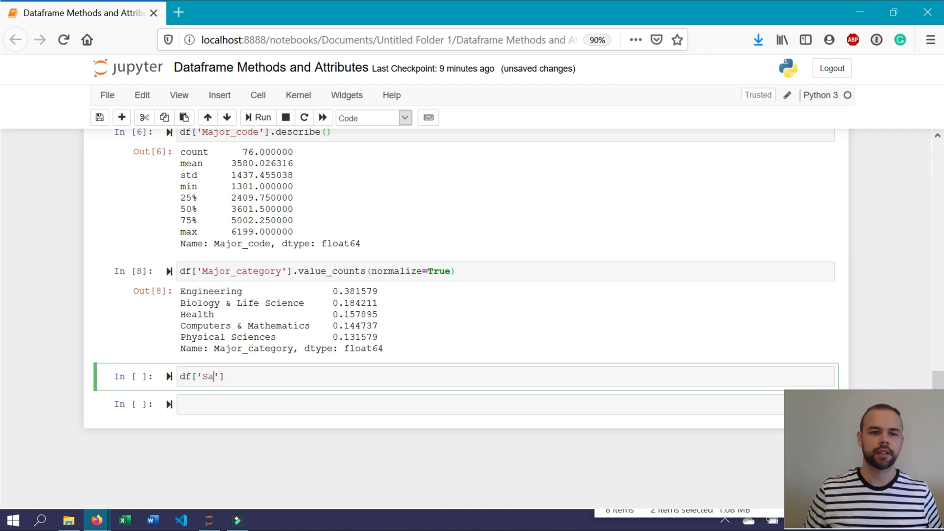
type("hareWomen")
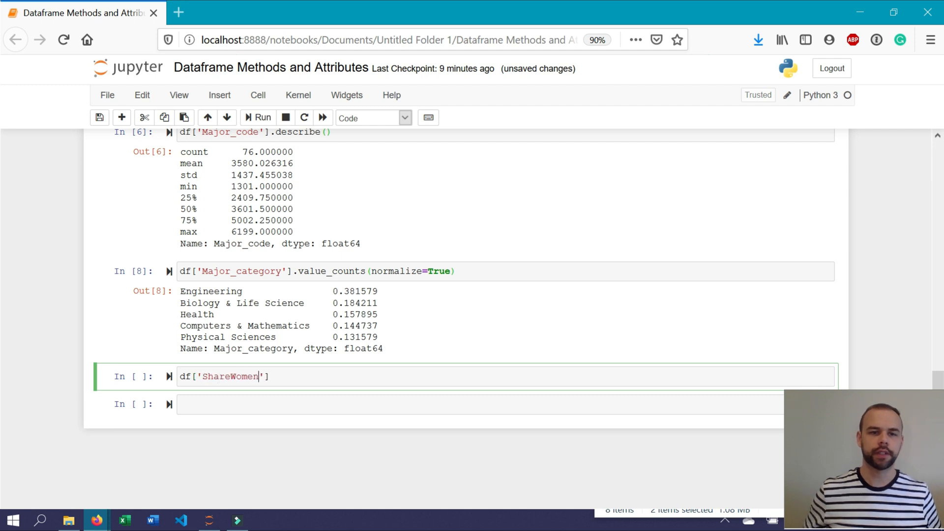
type(".mean()")
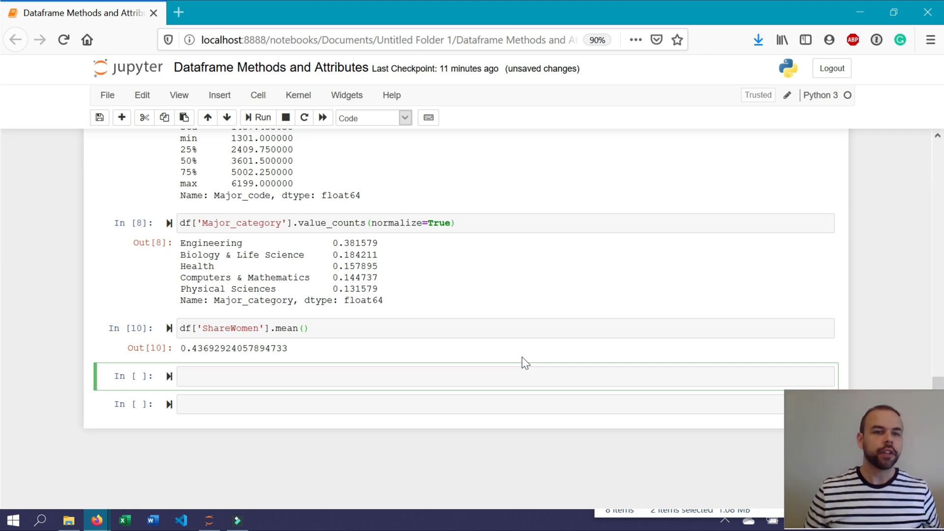
Compute mean ShareWomen for rows where Major_category == "Engineering", giving about 0.239.
type("df['ShareWomen'].loc")
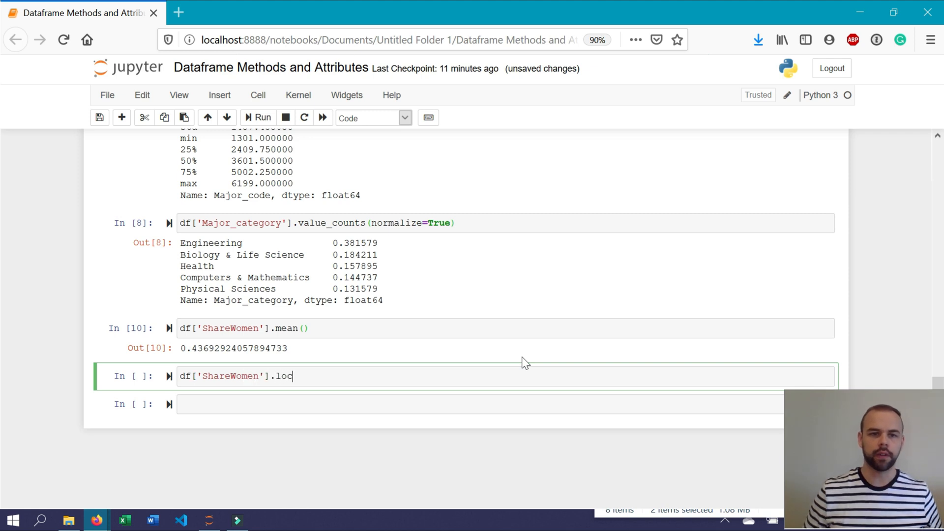
type("[df['Ma")
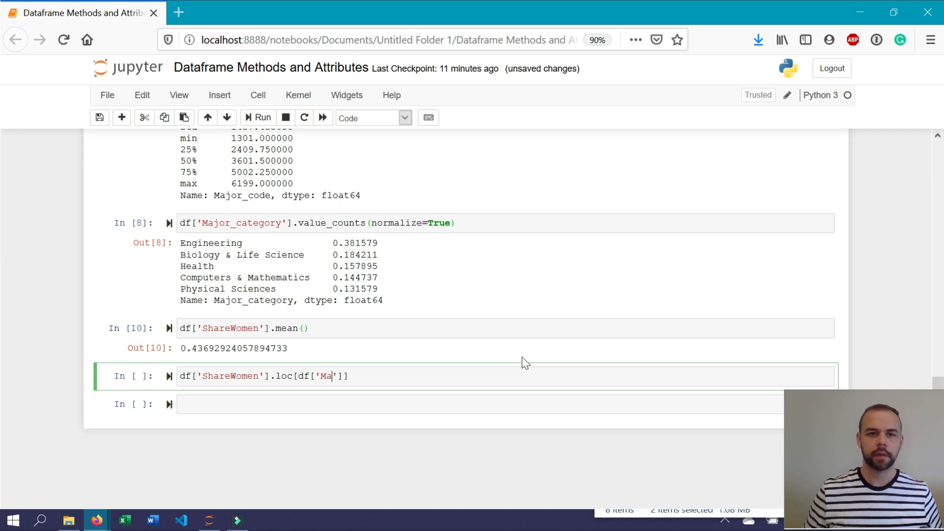
type("jor_category")
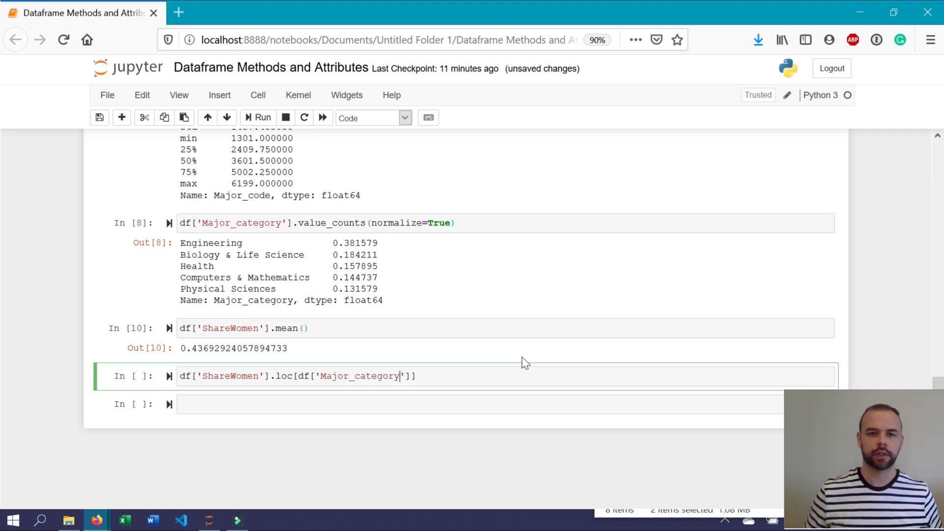
type("==")
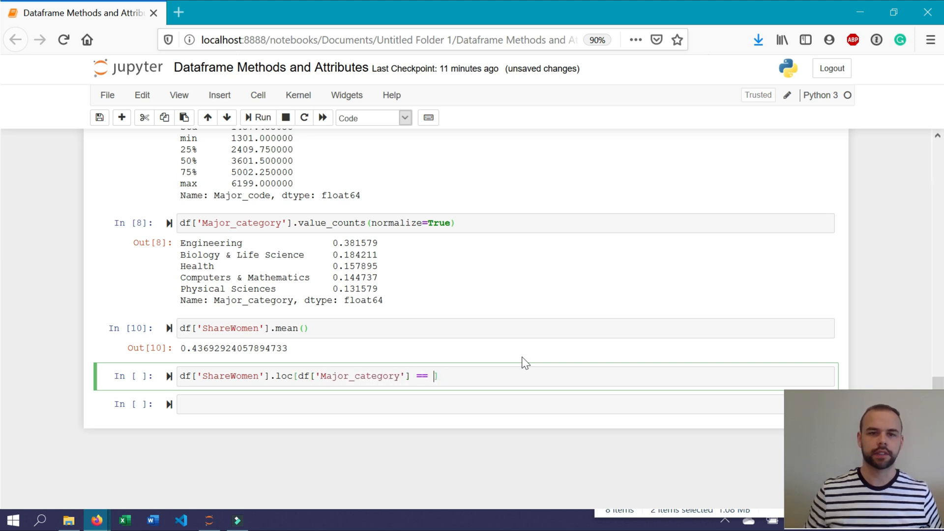
type("\"ENg\"")
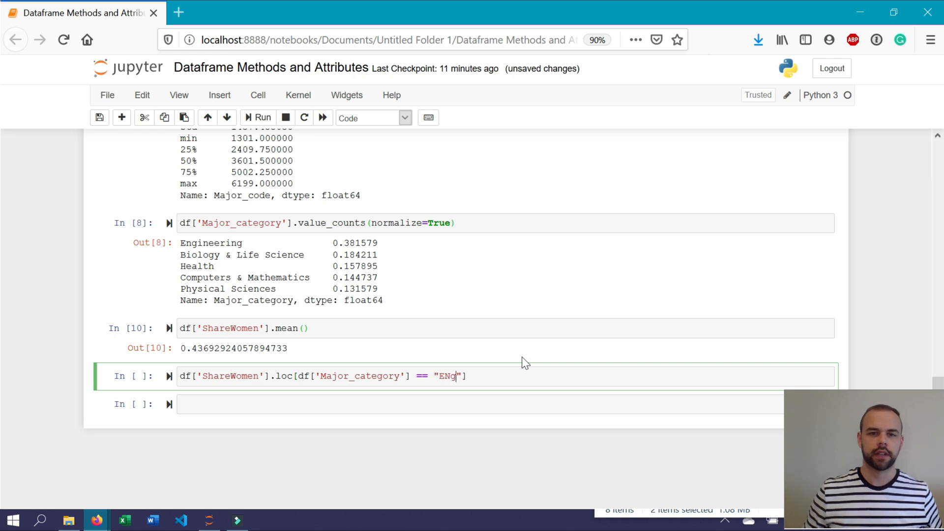
type("ine")
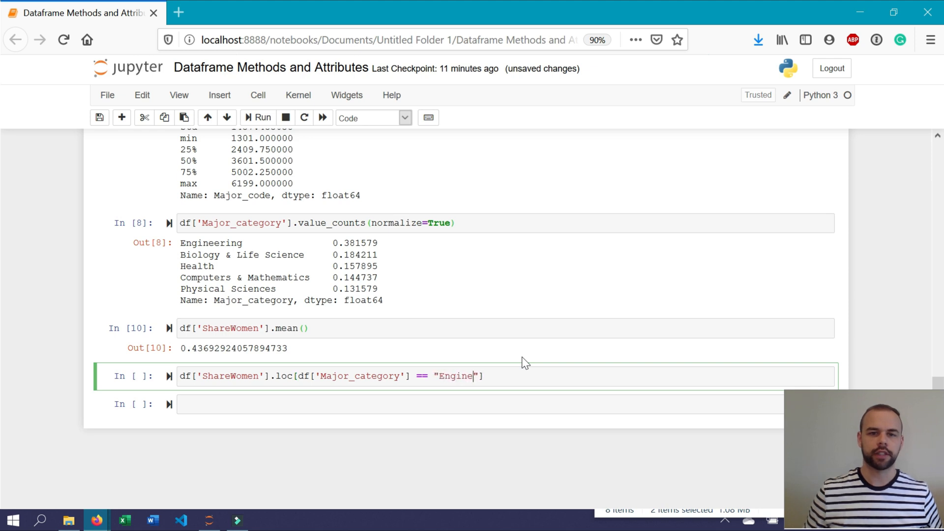
type("ering\"].mean(")
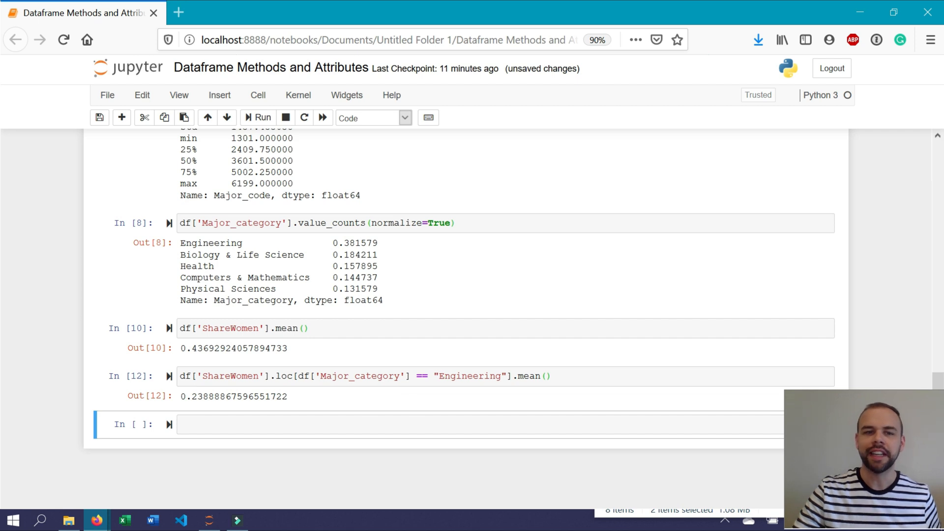
mouse_move(291, 398)
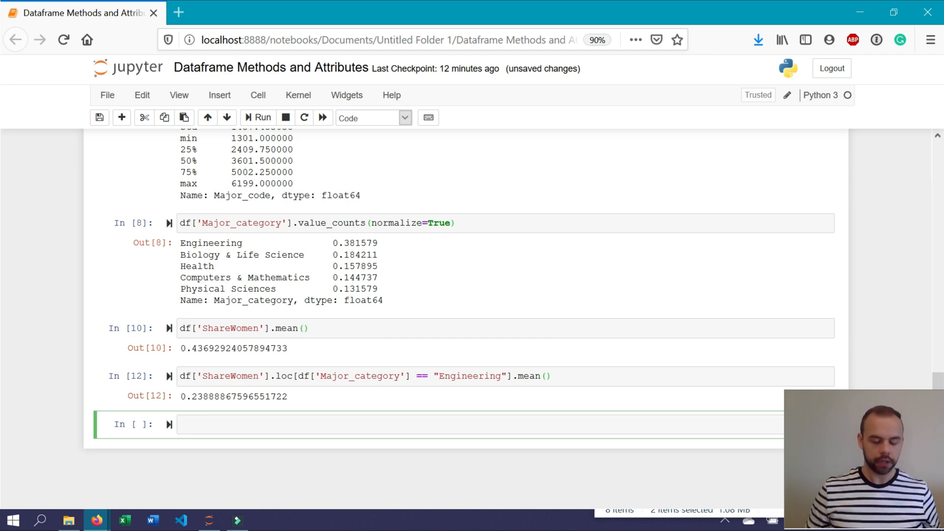
Run df['Major_category'].unique() to show the distinct category values.
type("df['Major']")
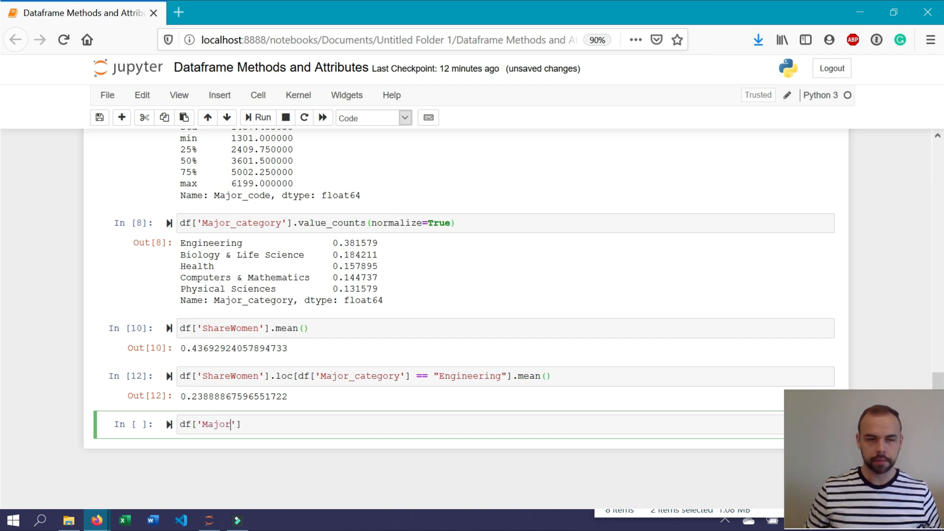
type("_category")
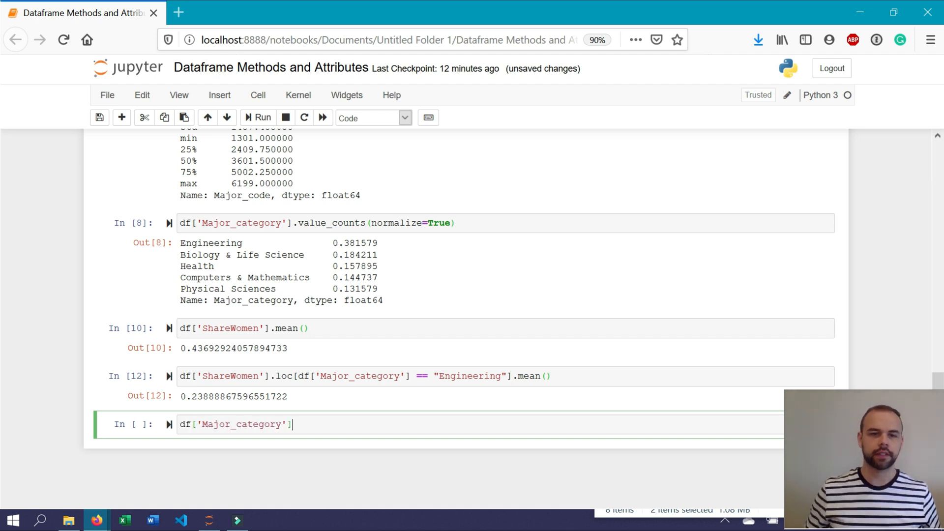
type(".unique(")
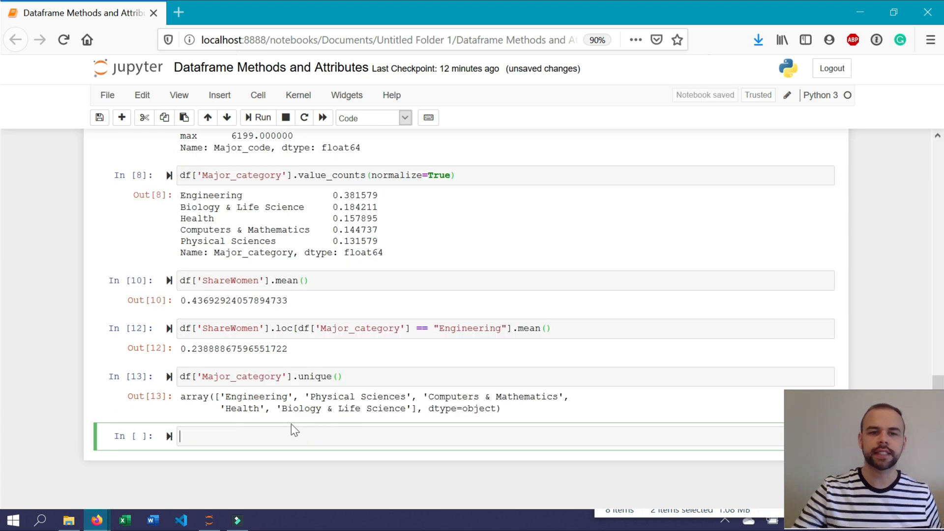
left_click_drag(215, 397, 500, 408)
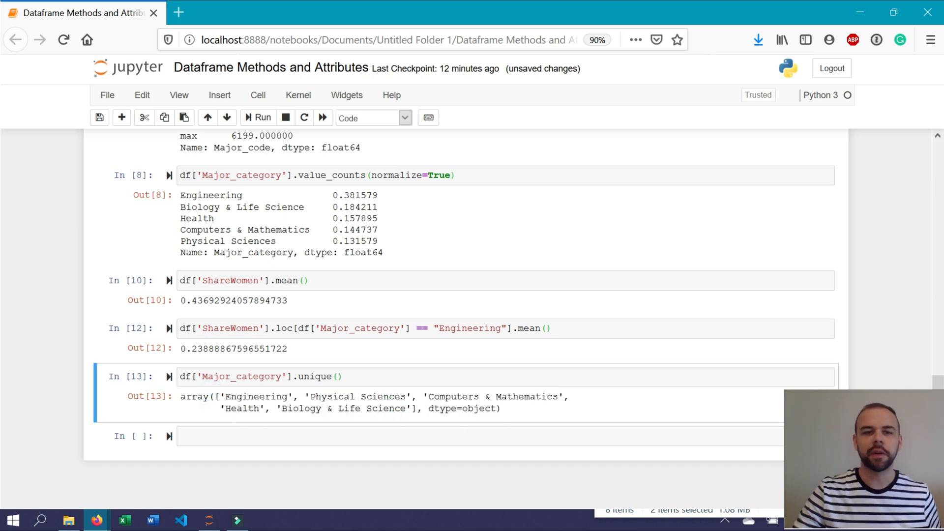
mouse_move(458, 428)
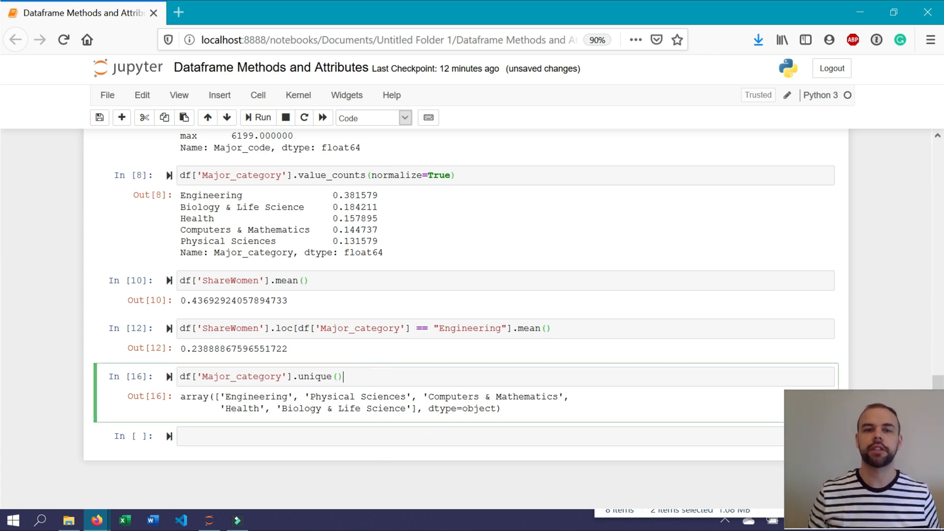
Convert the unique values with .tolist() and assign them to unique_major_Categories.
type(".tolist(")
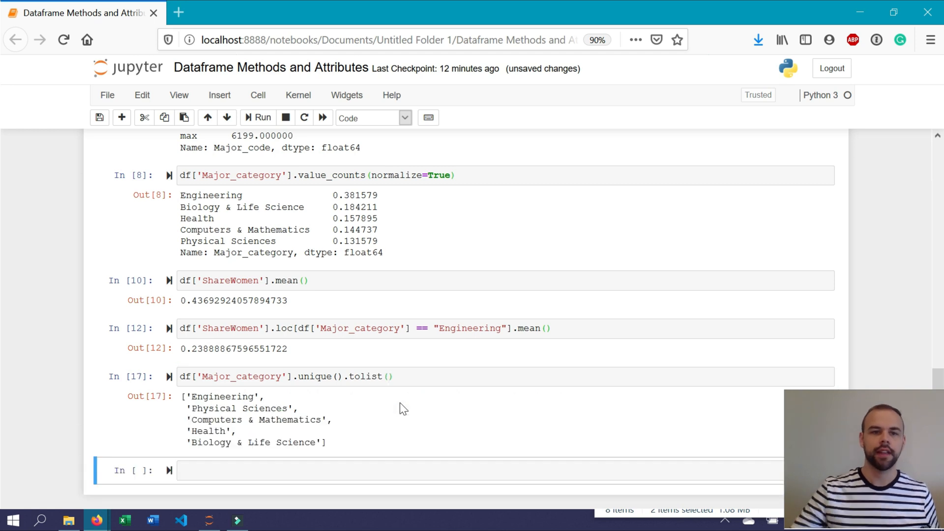
left_click_drag(181, 396, 326, 442)
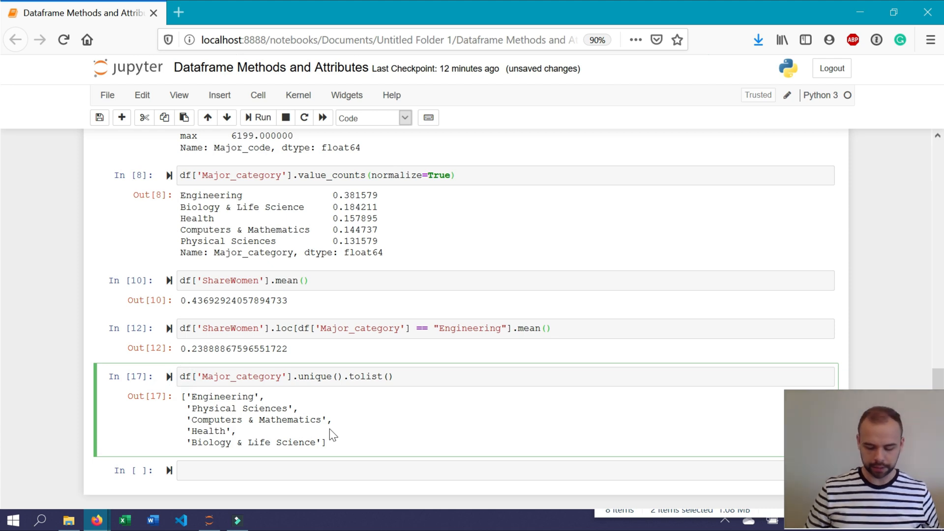
type("unique_major_Categories =")
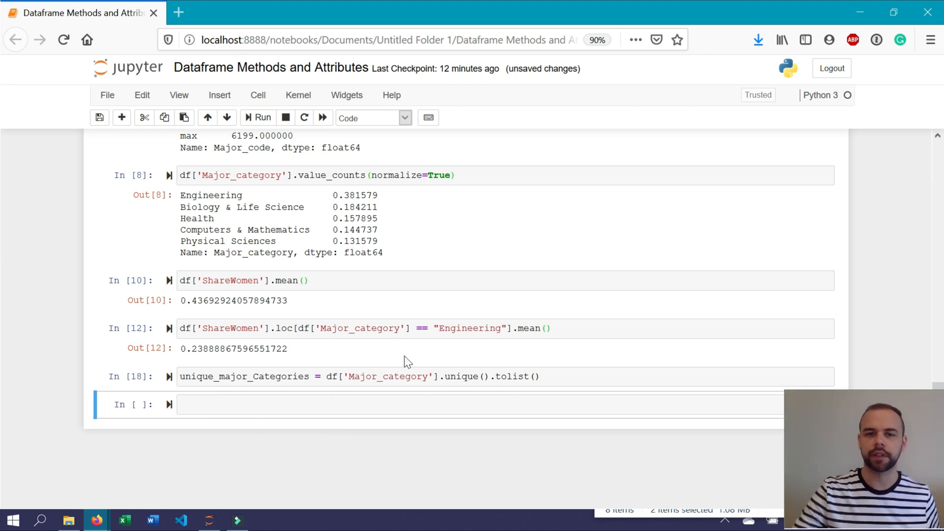
left_click(422, 404)
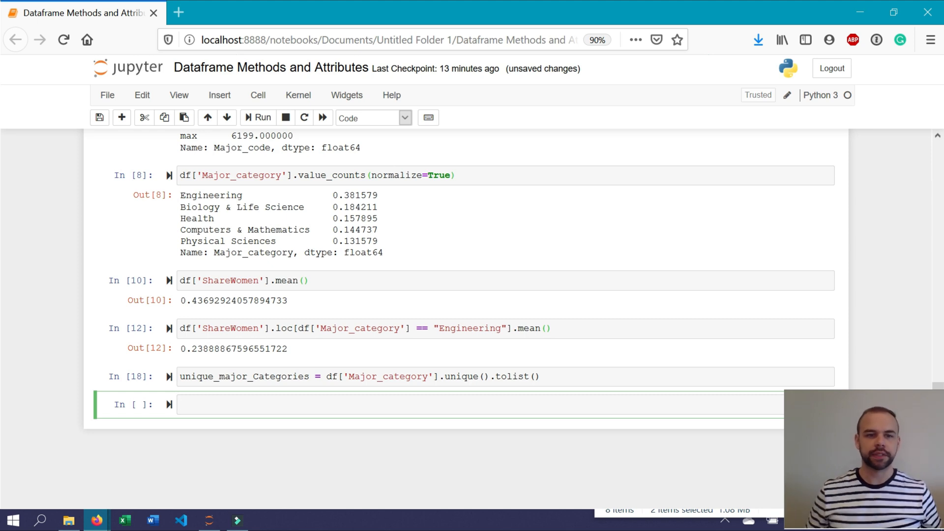
List df.columns, rename Major_code to Code by reassigning the columns, and list them again.
type("df.columns")
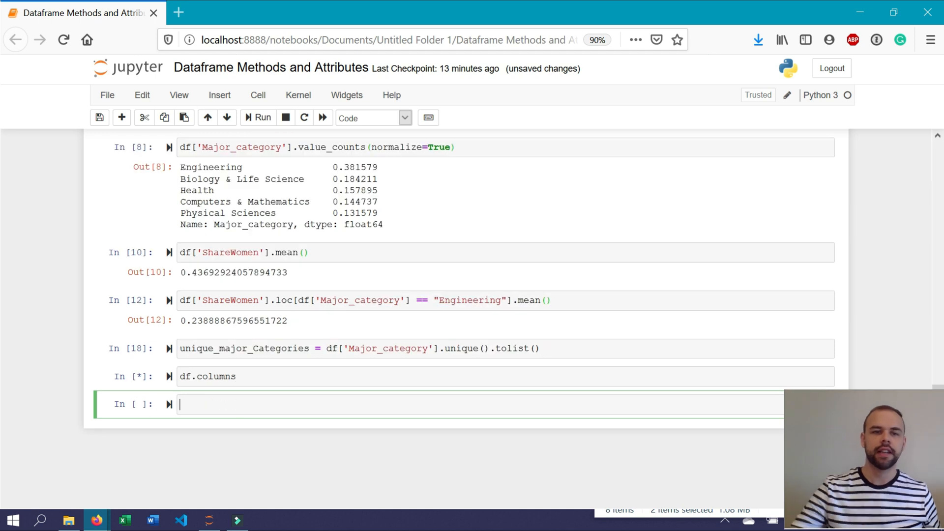
left_click(257, 117)
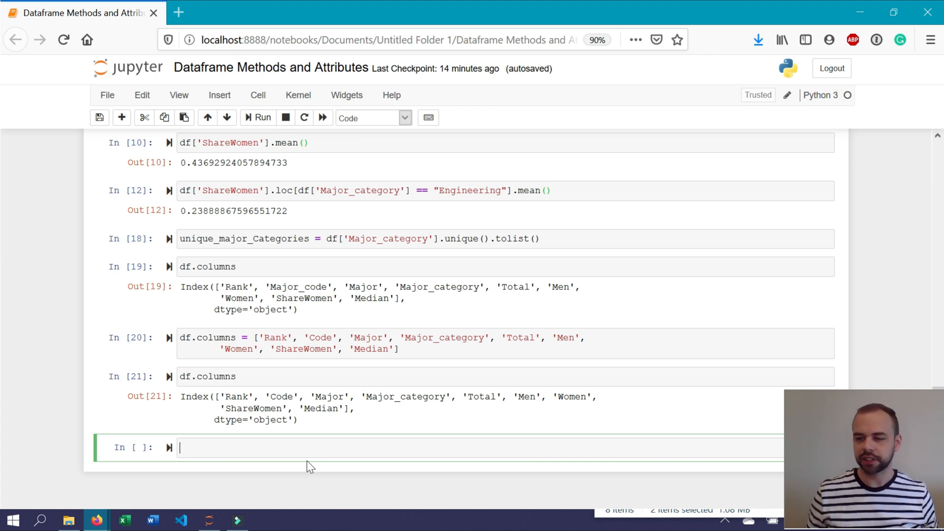
Import numpy and set df.iloc[50:55, 3] to np.NaN to blank five Major_category values.
type("import n")
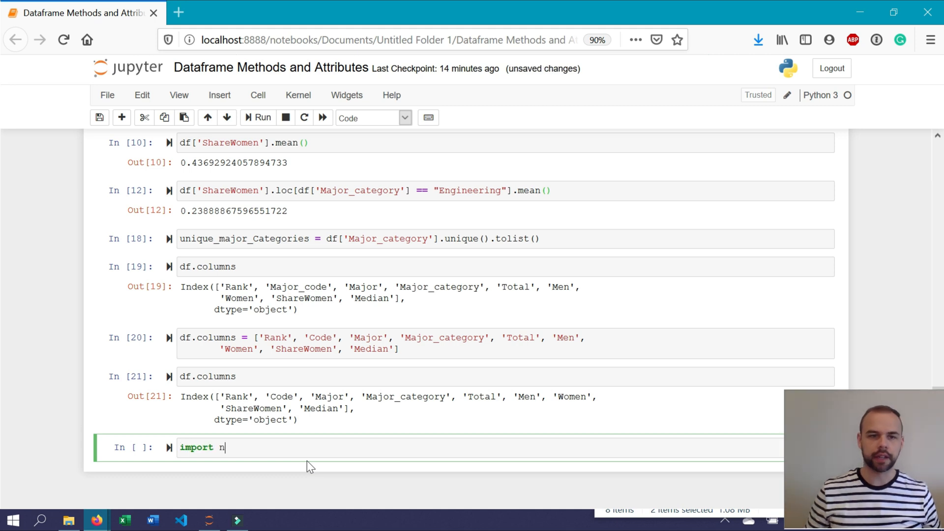
type("umpy as np")
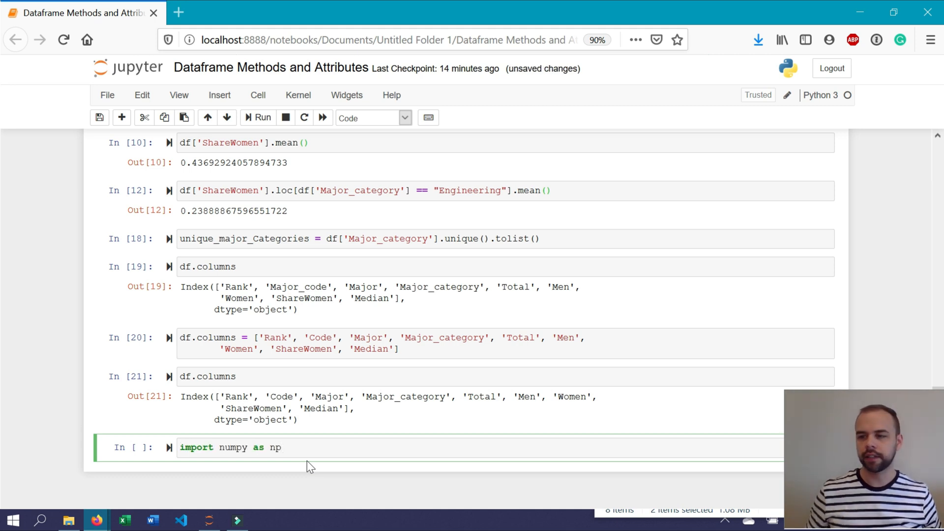
type("df.iloc")
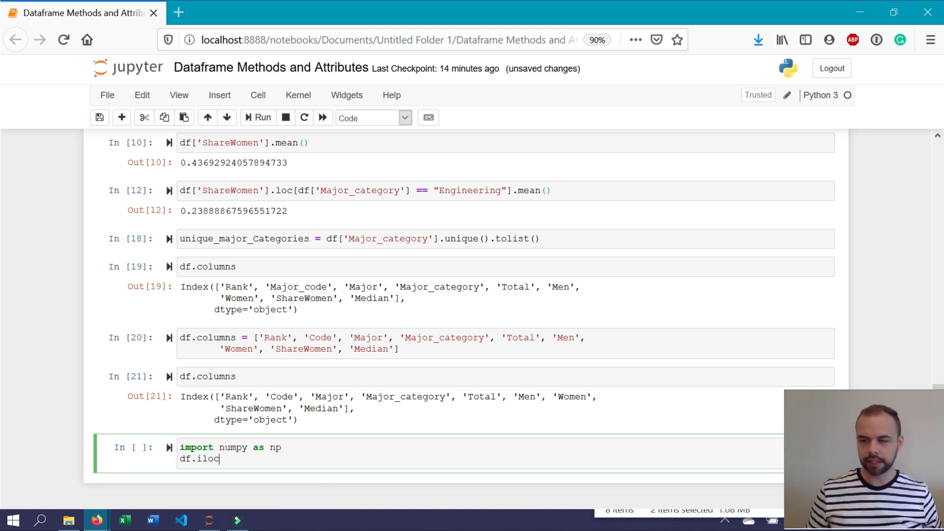
type("[50]")
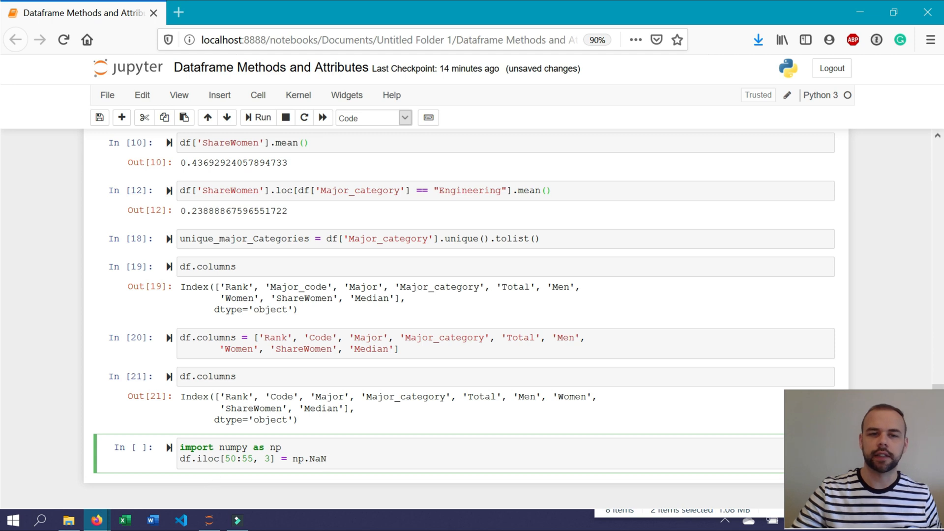
left_click(327, 459)
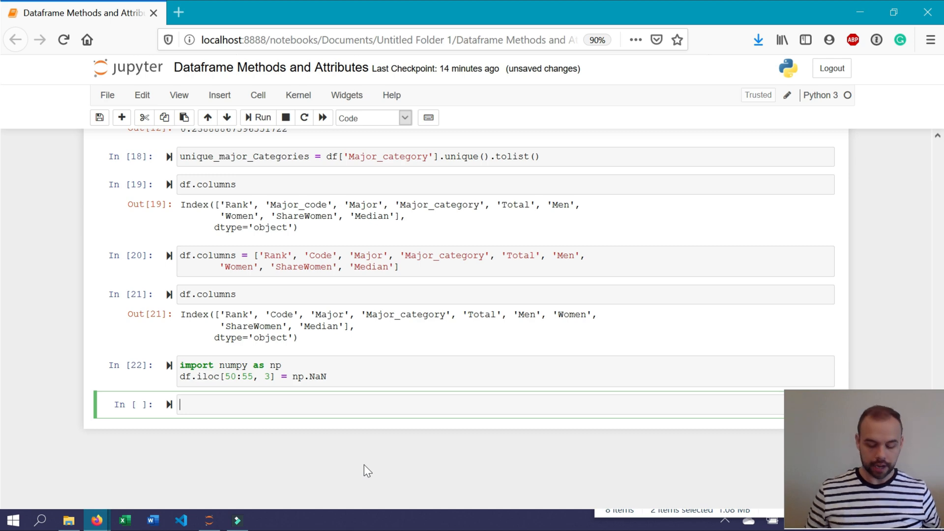
Run df.info() again, showing 76 entries but 71 non-null for Major_category.
type("df.info()")
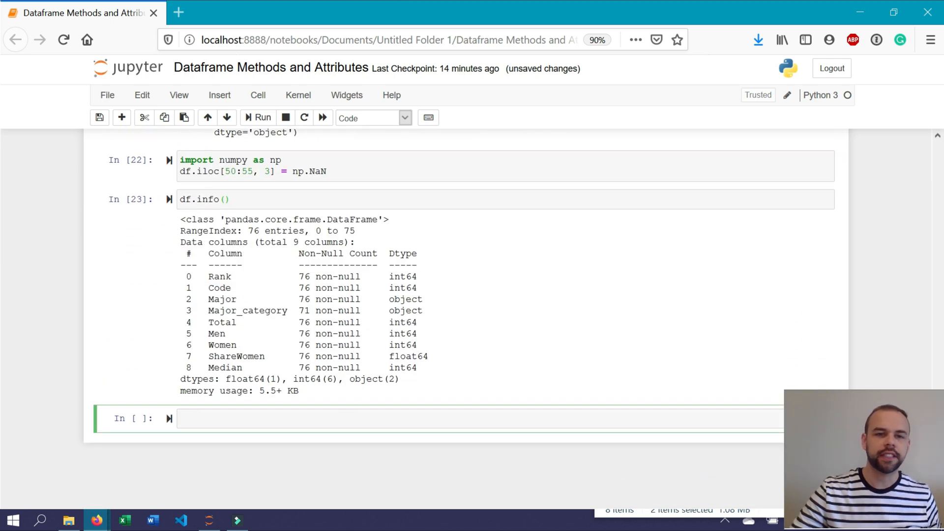
double_click(304, 309)
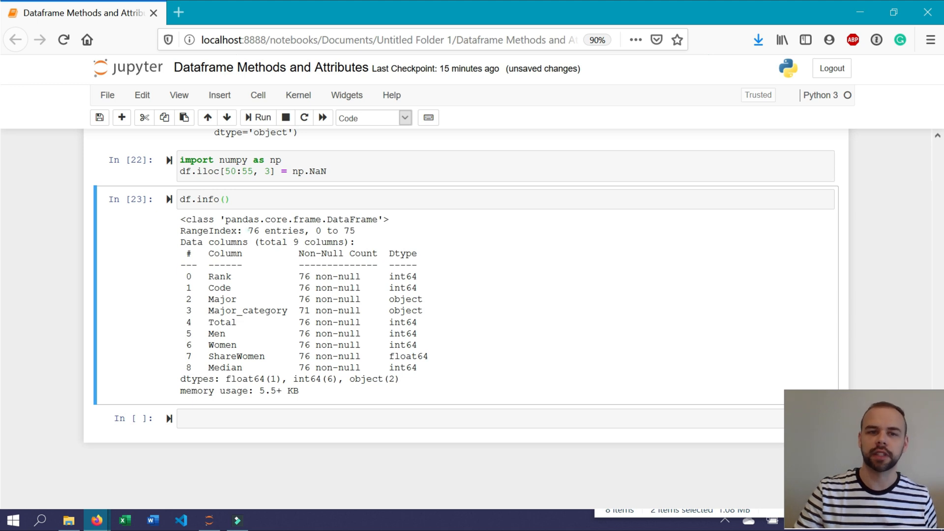
double_click(253, 230)
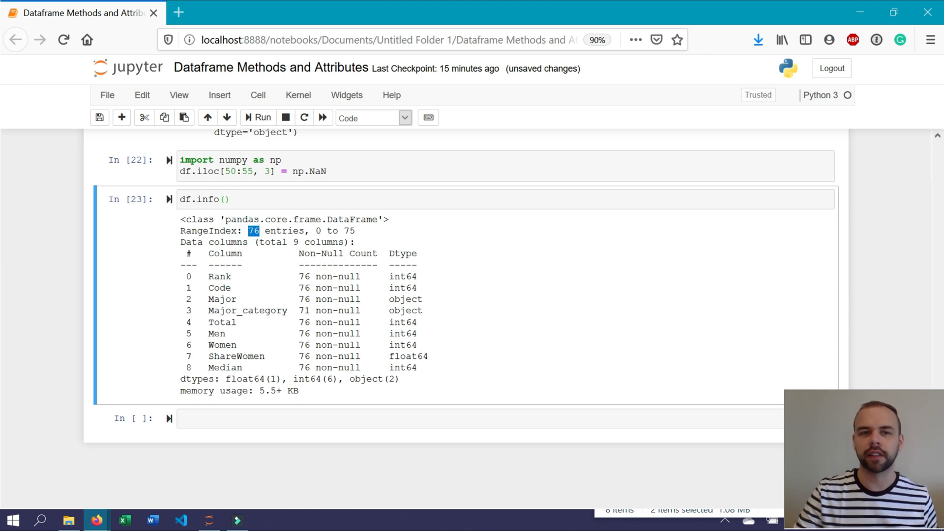
mouse_move(342, 392)
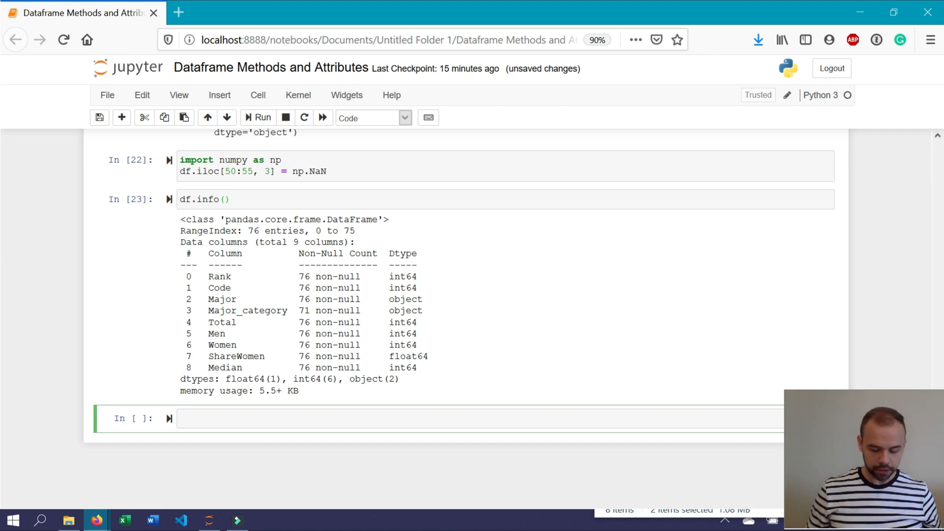
Count missing values per column with df.isnull().sum(), giving 5 for Major_category and 0 elsewhere.
type("df.isnull(")
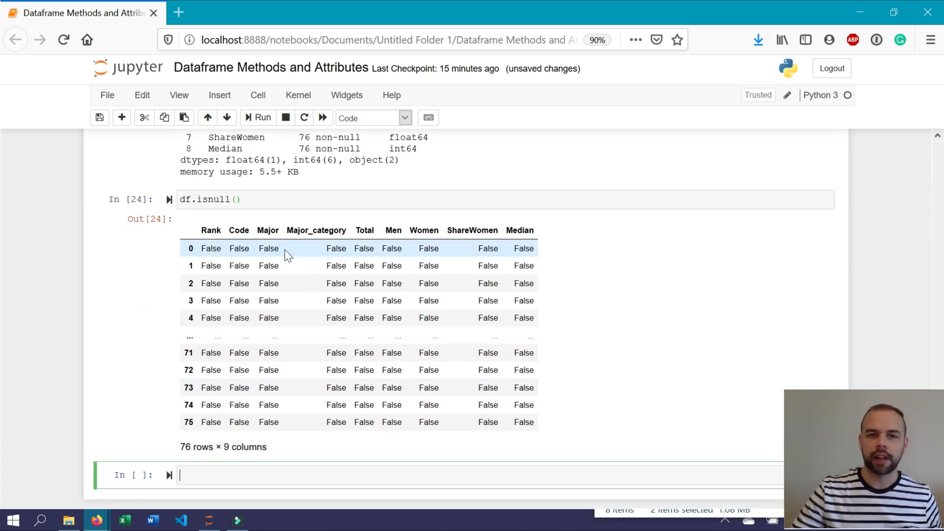
mouse_move(312, 301)
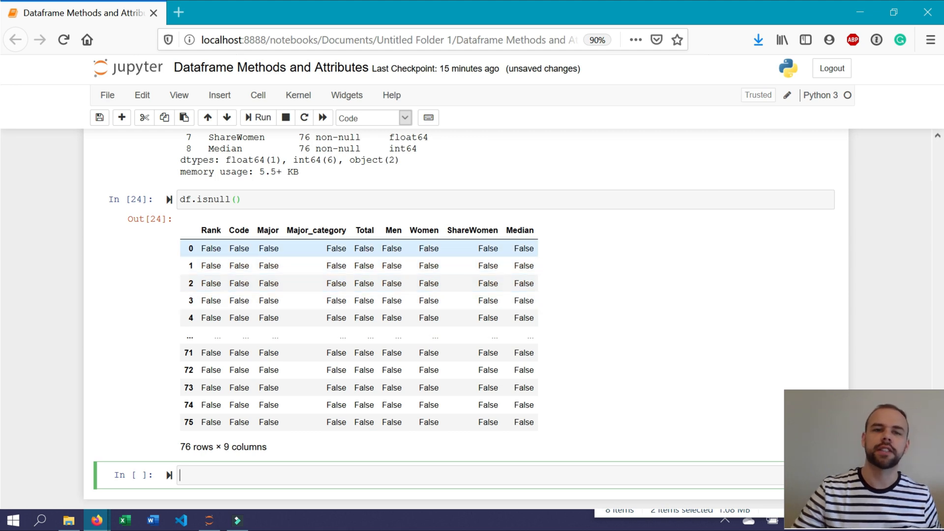
mouse_move(288, 258)
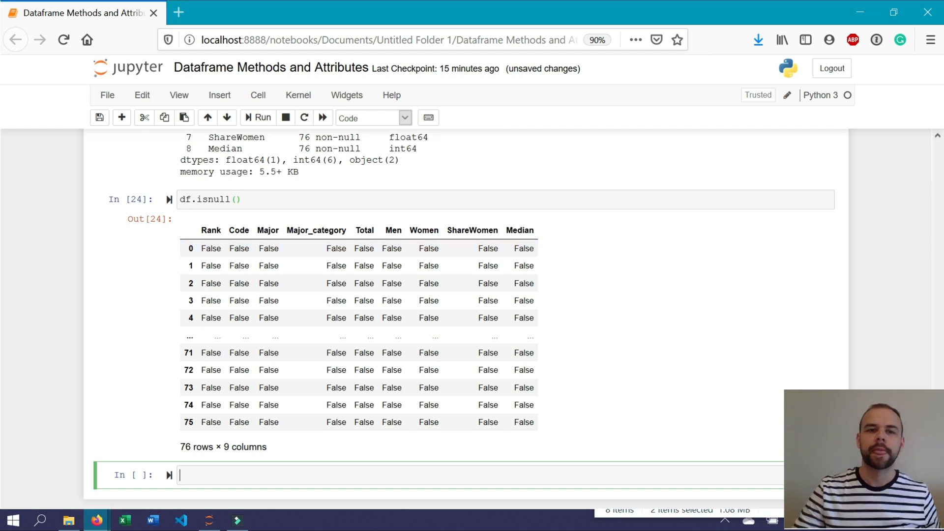
type("su")
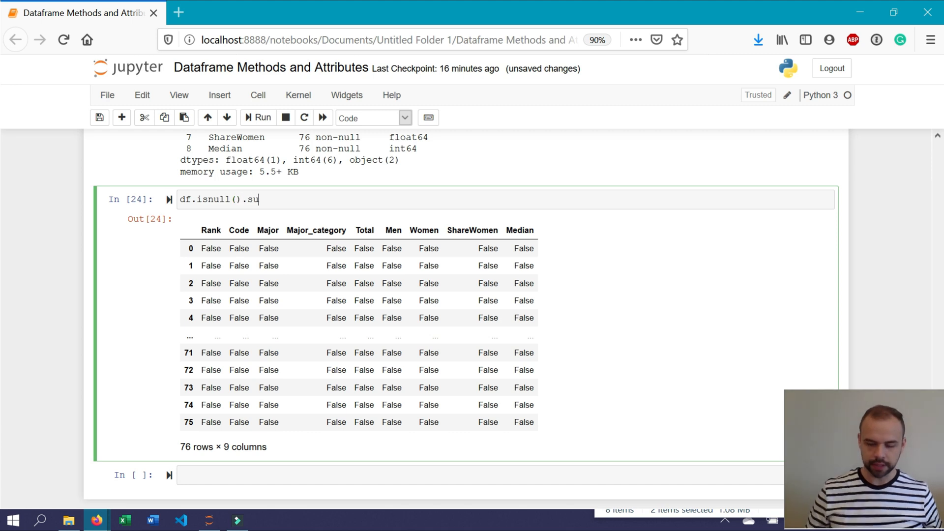
type("m()")
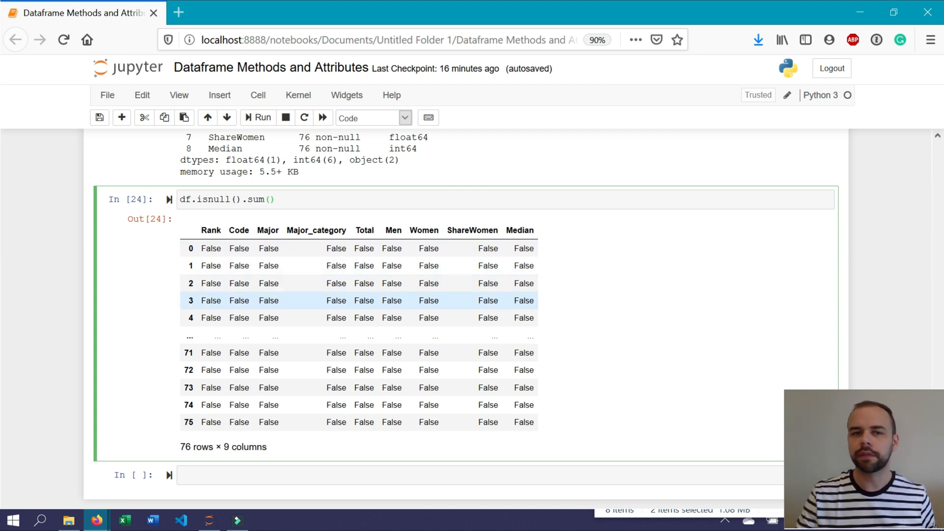
mouse_move(352, 266)
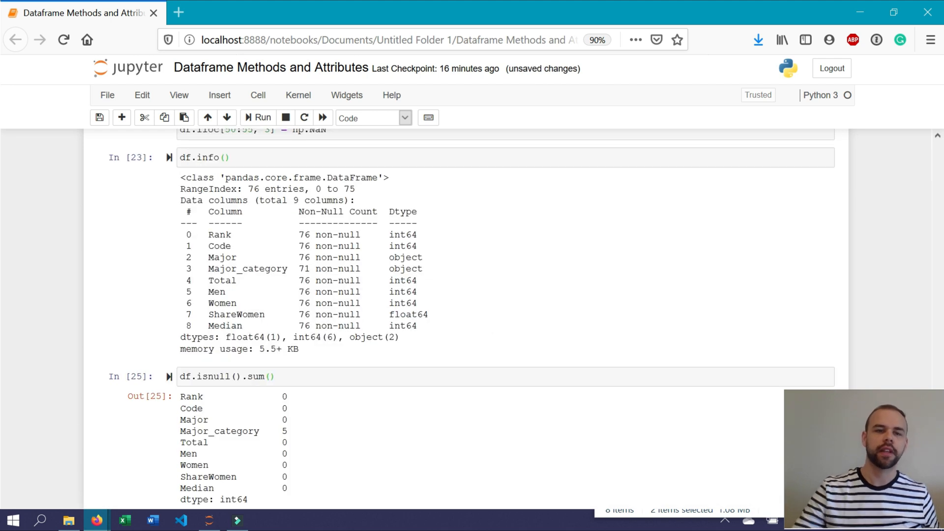
Review the null-count output, highlighting the Rank and Code rows.
scroll("down", 3)
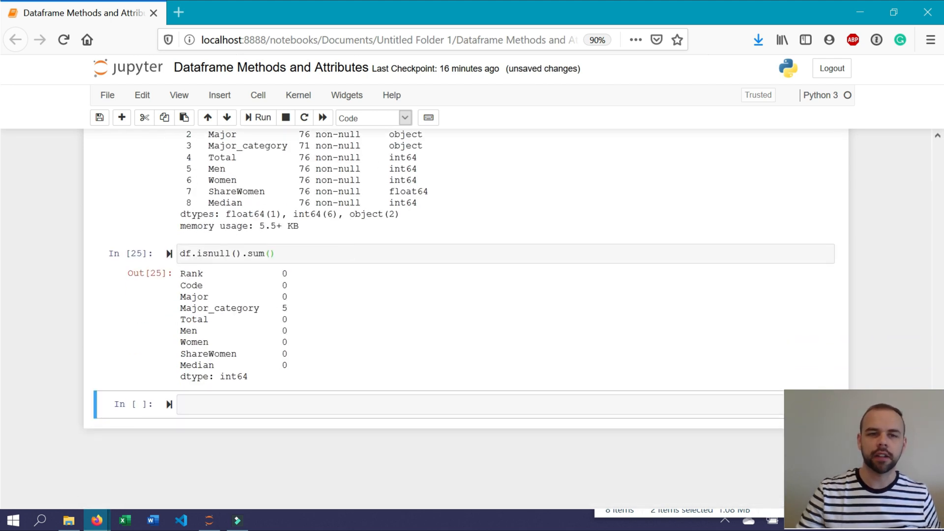
left_click_drag(181, 274, 288, 290)
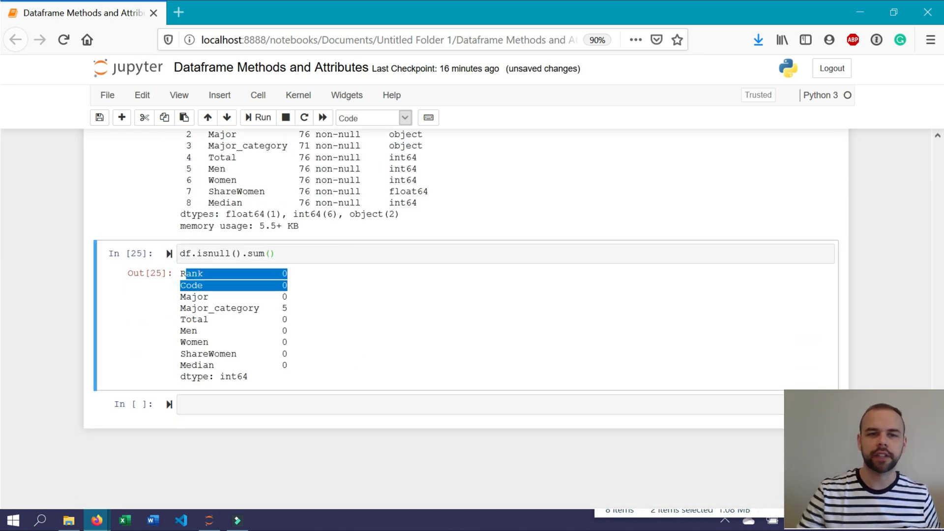
left_click(254, 335)
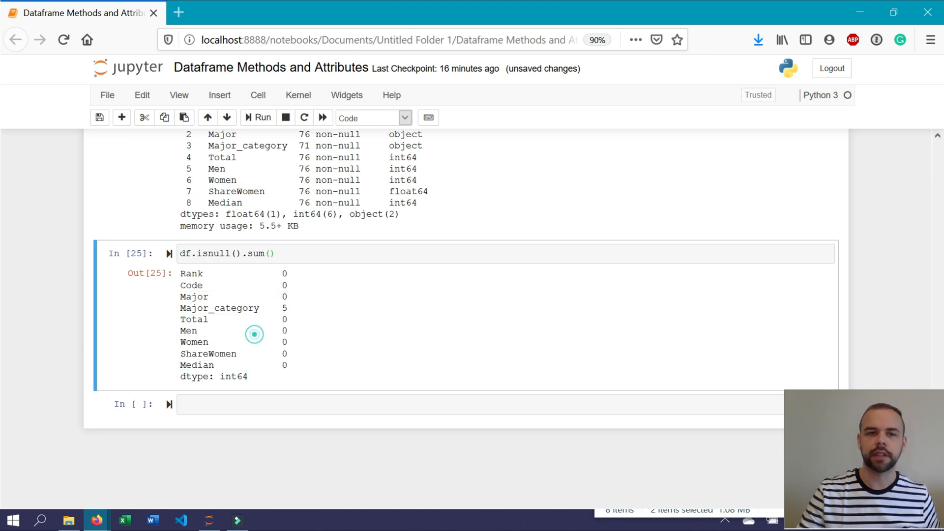
double_click(220, 308)
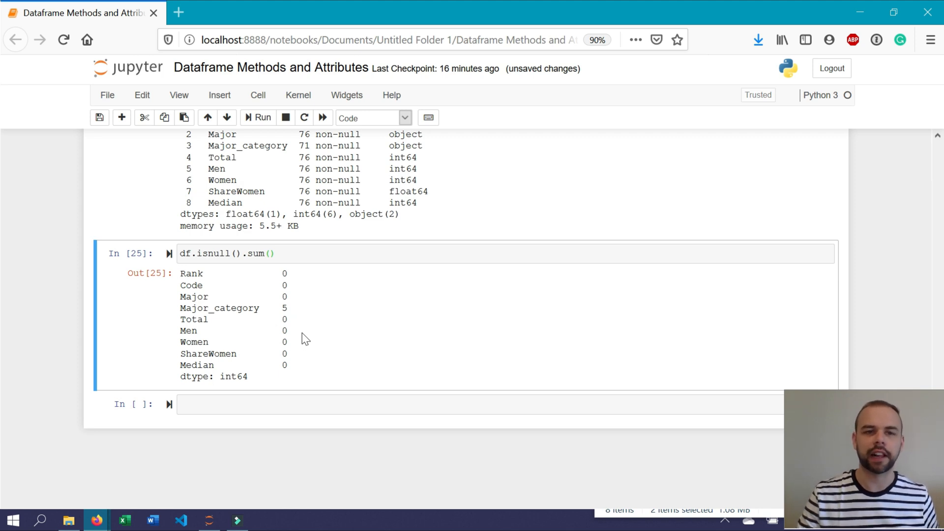
mouse_move(313, 375)
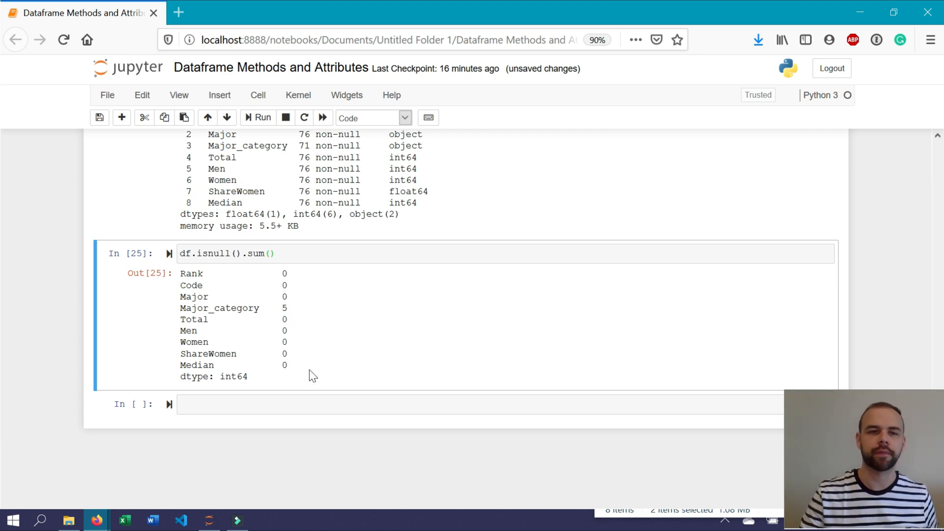
Get the DataFrame row count with len(df), returning 76.
left_click(422, 405)
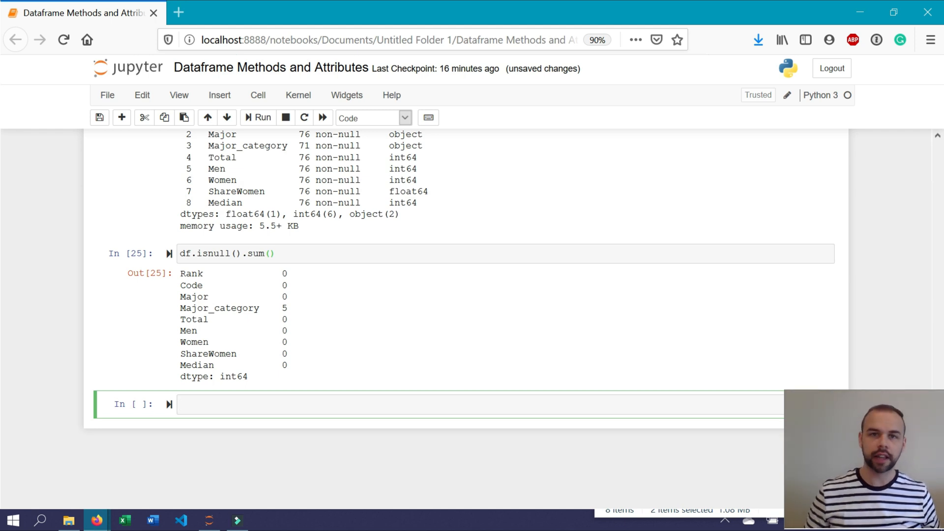
type("len(d")
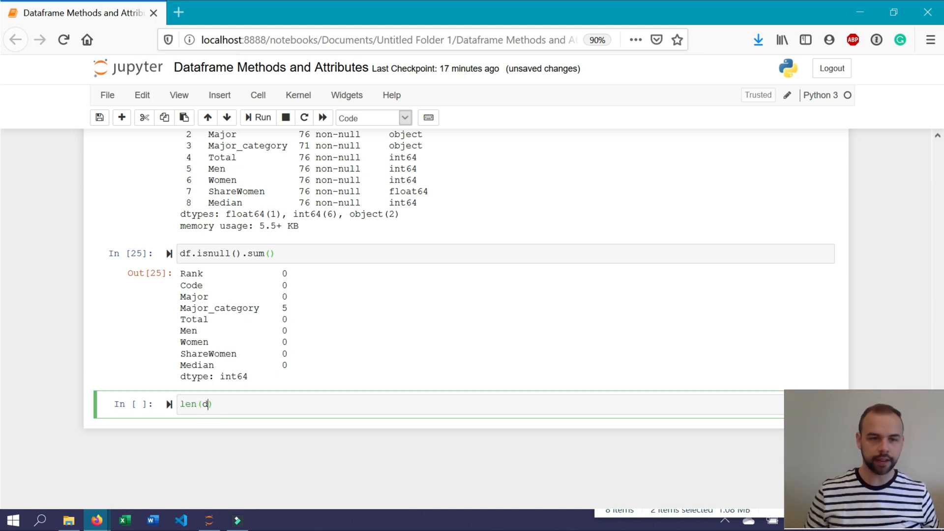
type("f")
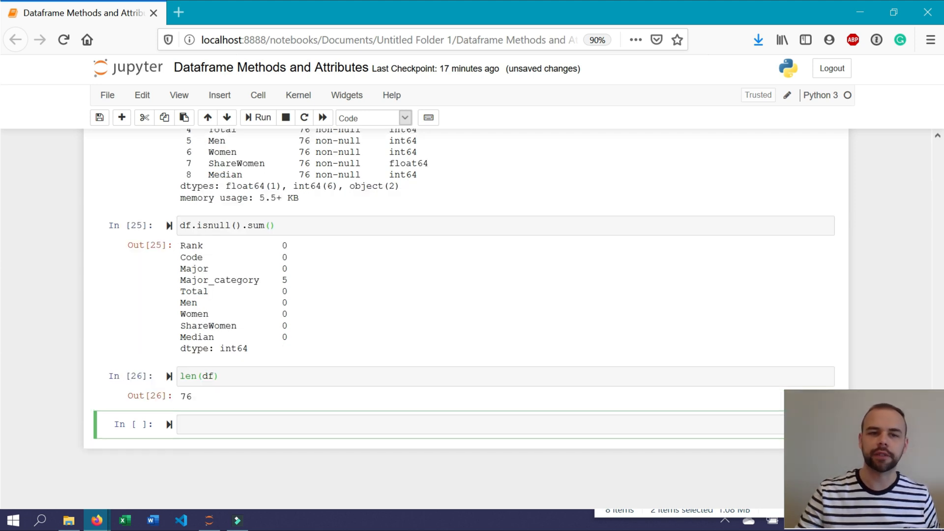
mouse_move(286, 459)
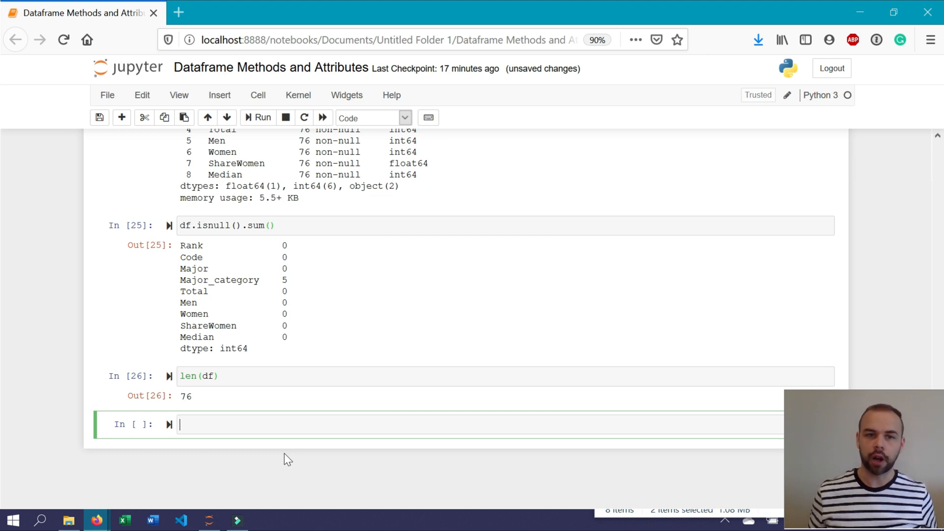
Begin a per-column length expression len(df['']) in the next cell.
type("len()")
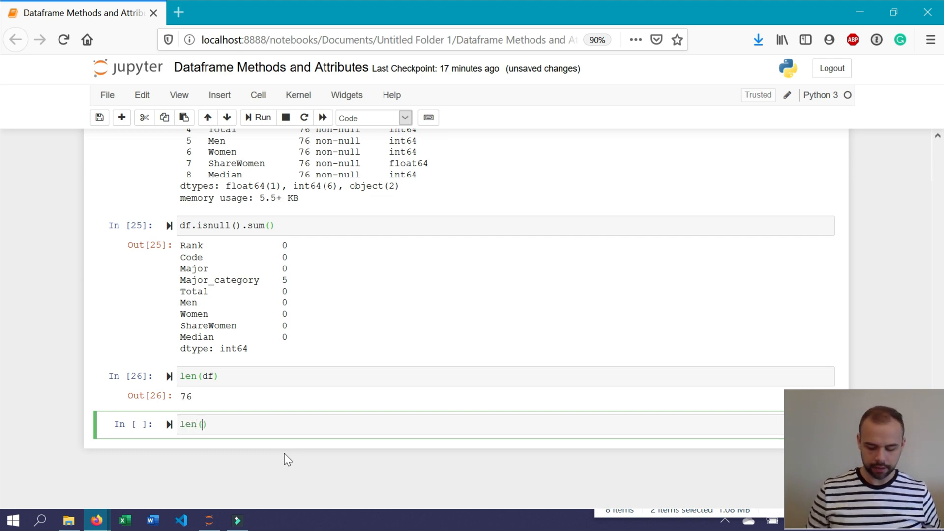
type("df['']")
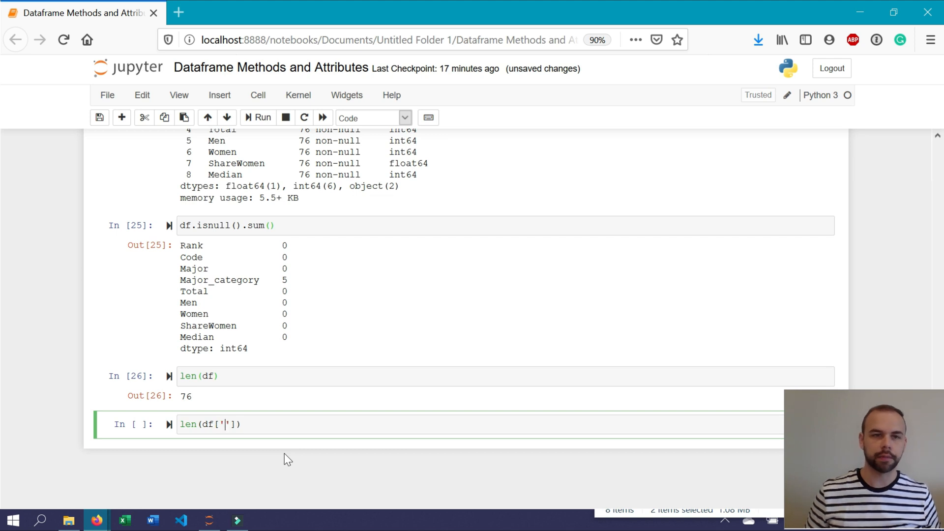